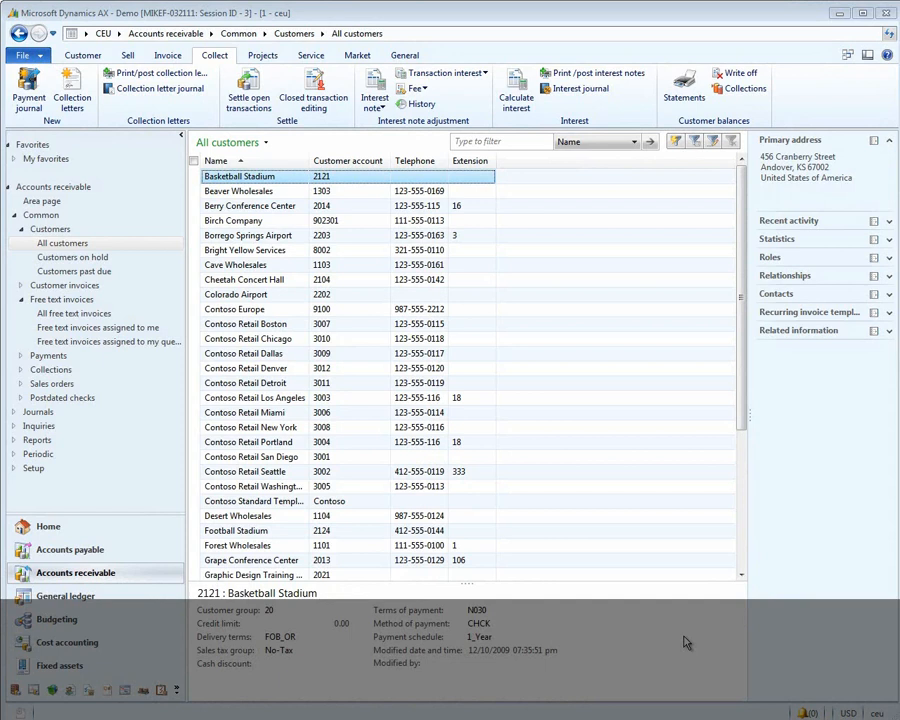
Filter customers to Sunset Wholesales and start a payment line in batch 000422_010
left_click(500, 141)
type("sunset")
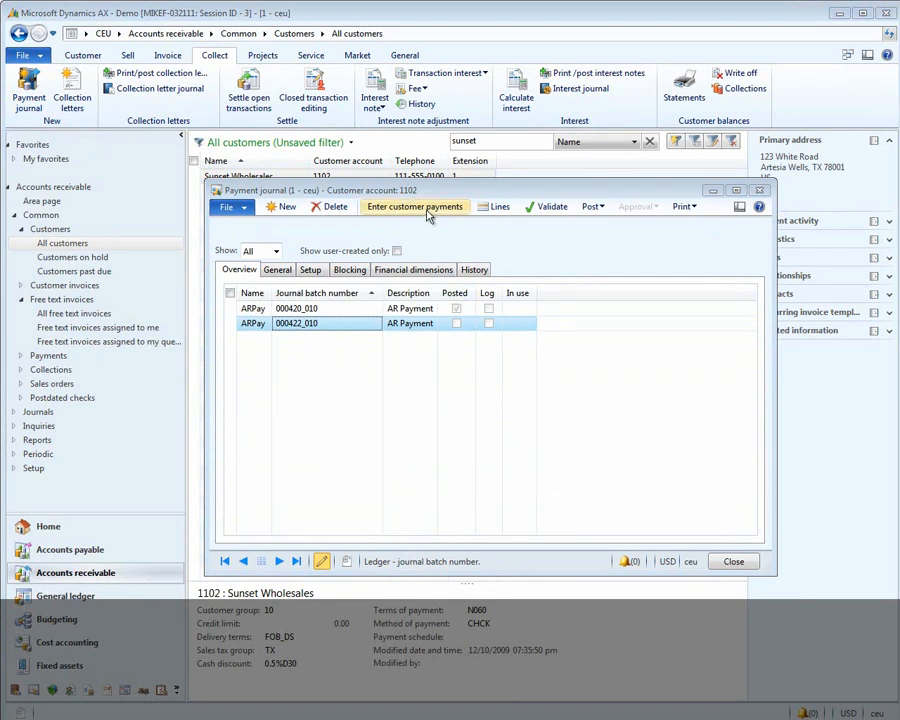
mouse_move(498, 206)
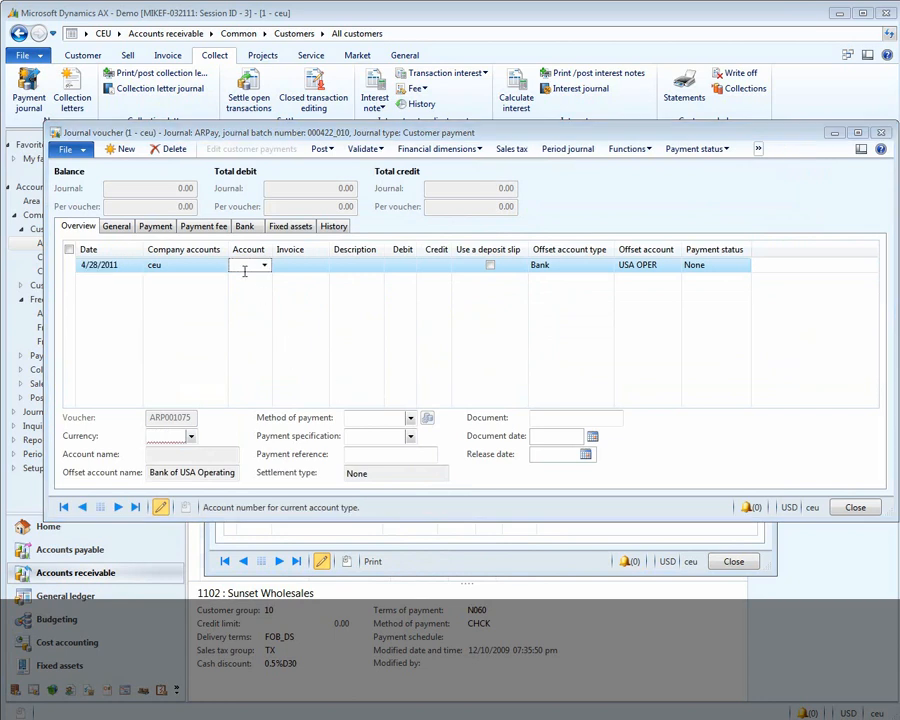
Enter a 990.00 credit payment for account 1102 and open its open transactions for settlement
type("1102")
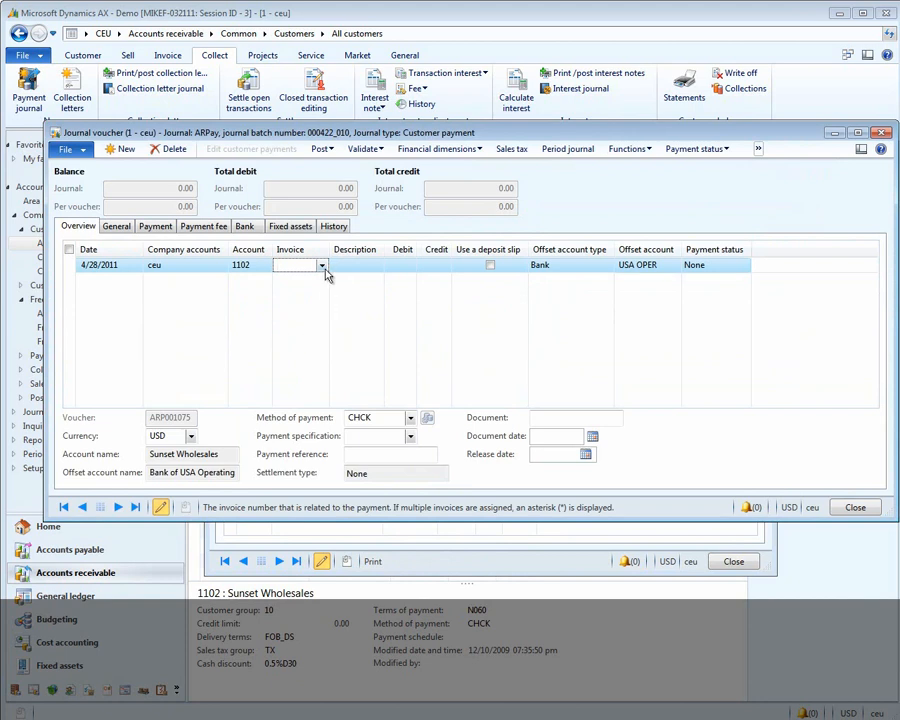
left_click(322, 265)
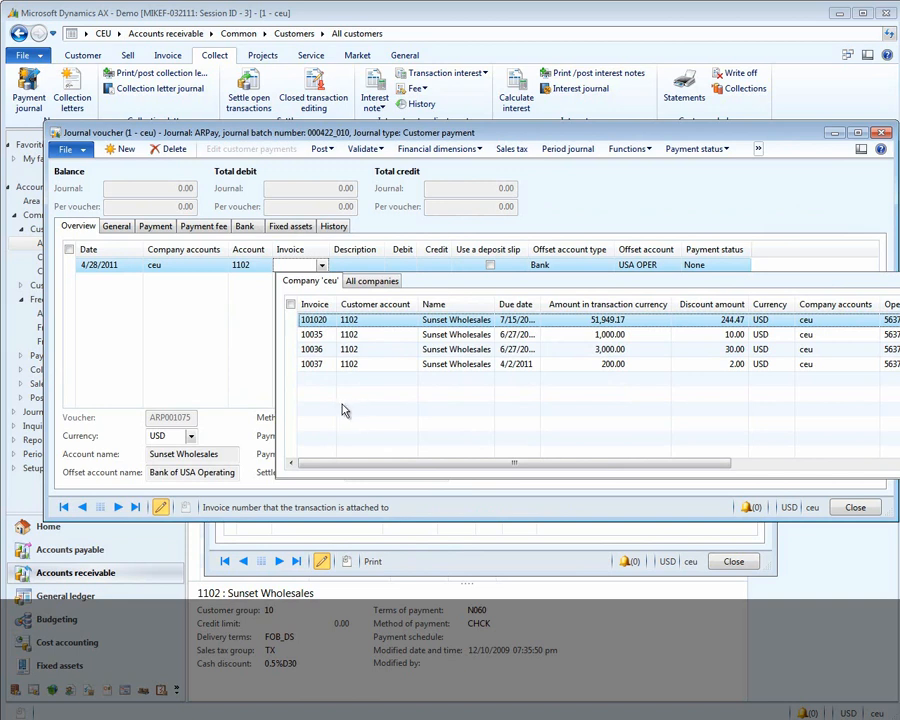
left_click(312, 334)
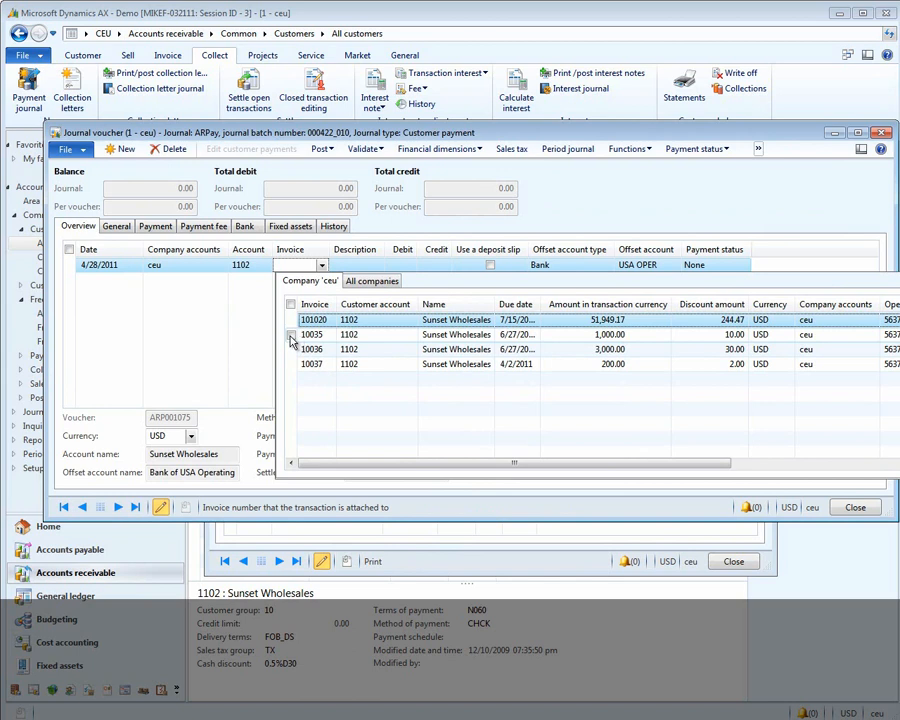
left_click(291, 334)
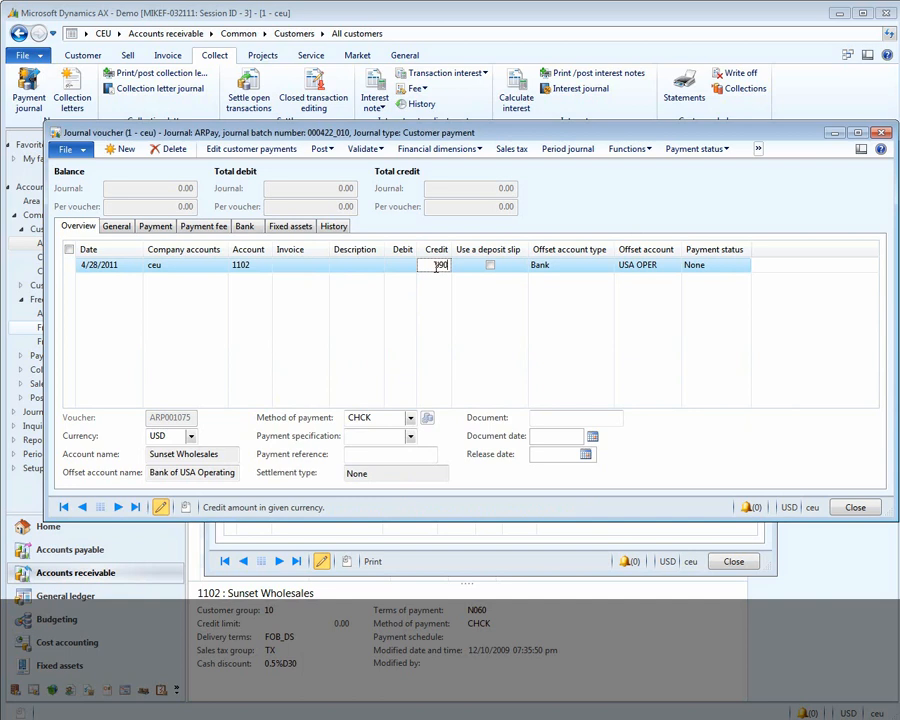
type("990.00")
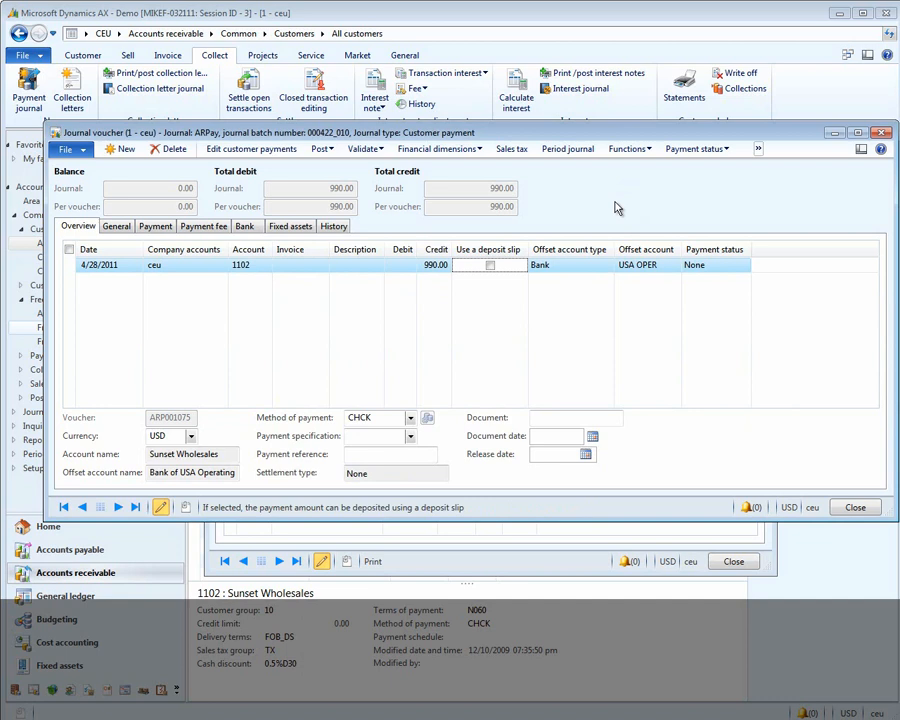
left_click(628, 148)
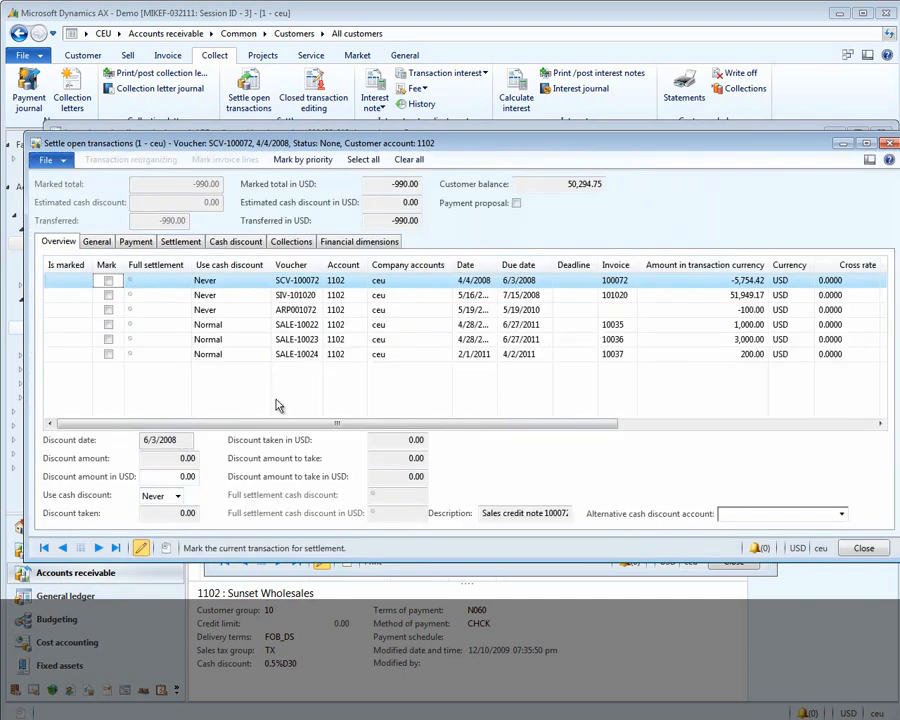
Unmark invoices 10035 and 10037, leaving only invoice 10036 marked for 1,980.00
left_click(704, 264)
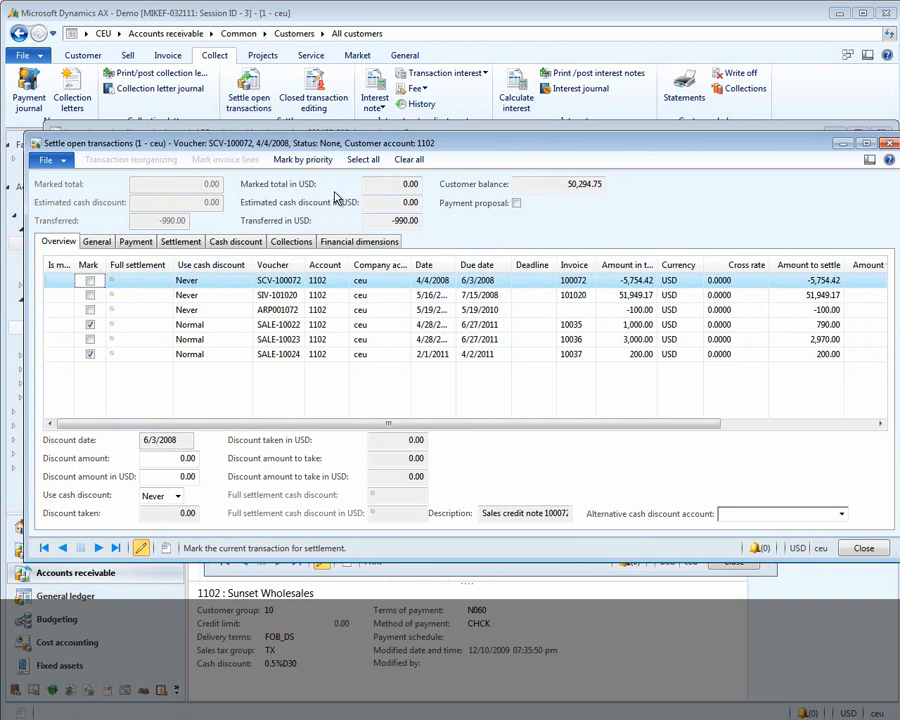
mouse_move(625, 364)
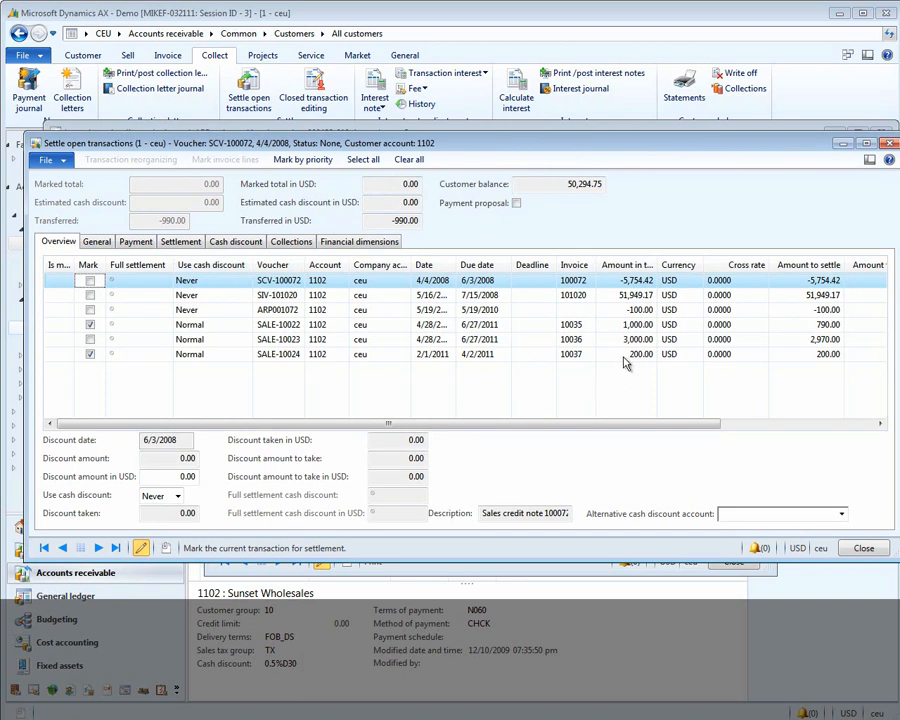
mouse_move(755, 350)
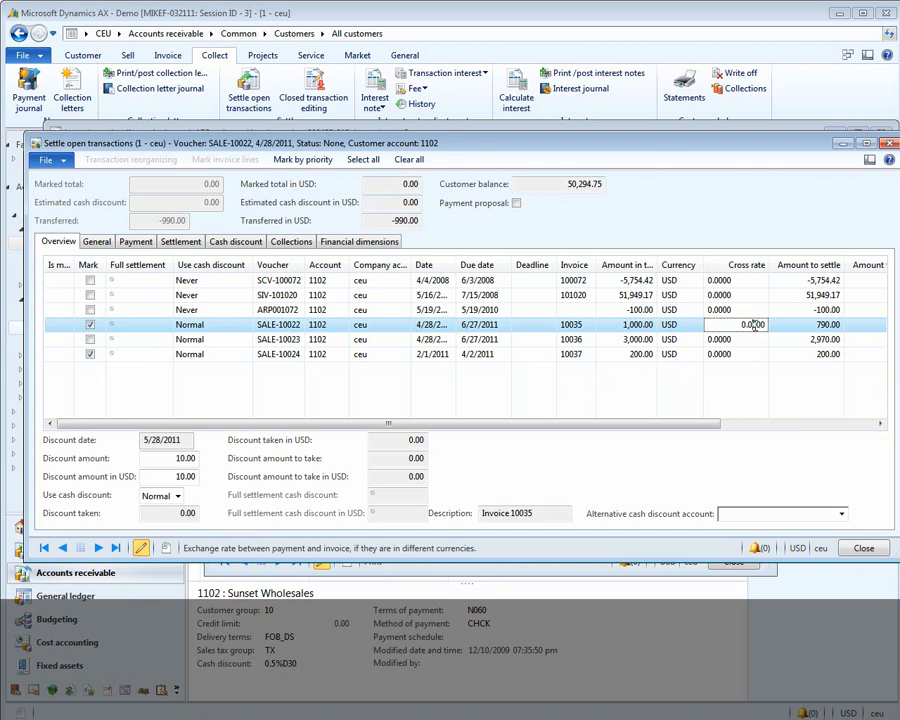
mouse_move(745, 330)
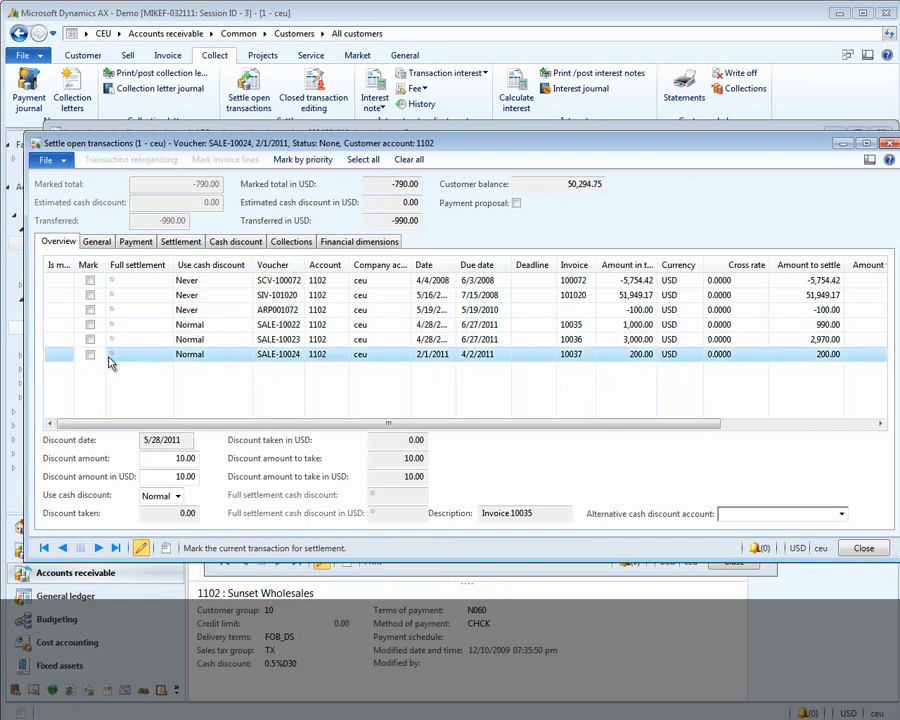
left_click(89, 354)
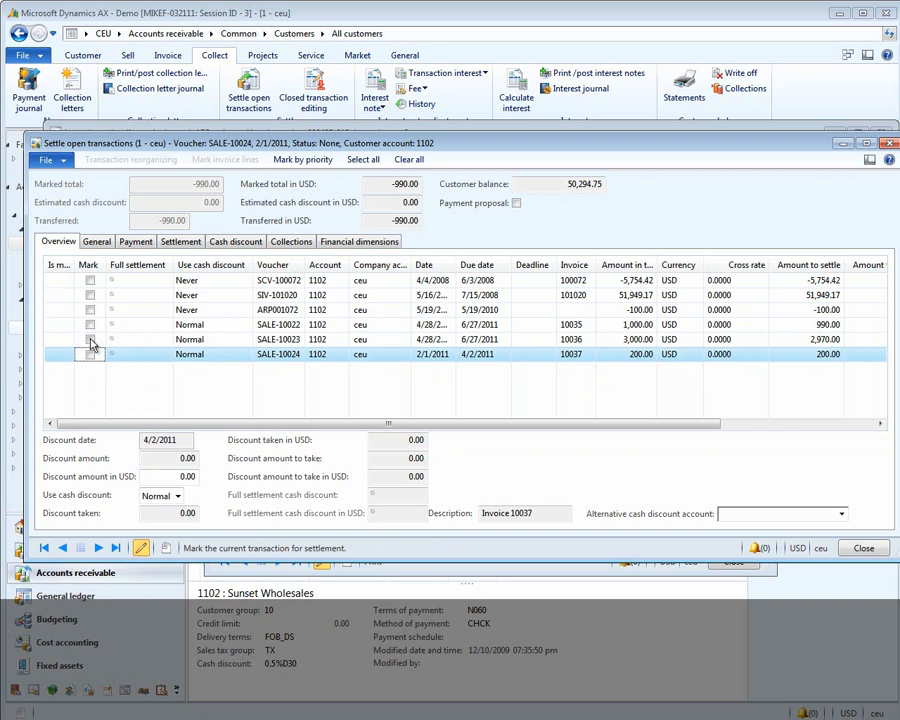
left_click(89, 339)
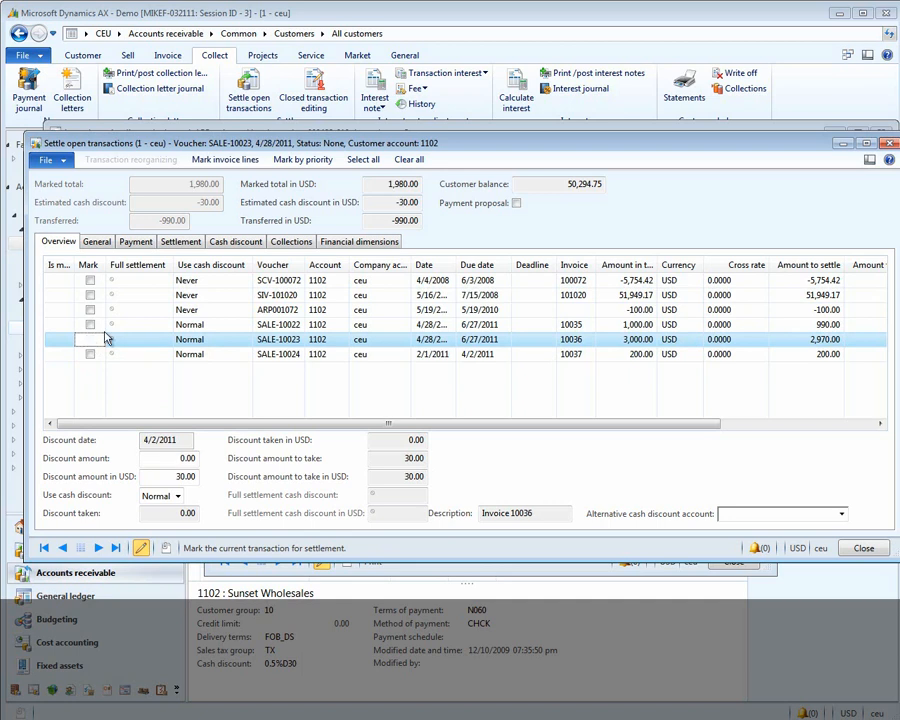
left_click(90, 339)
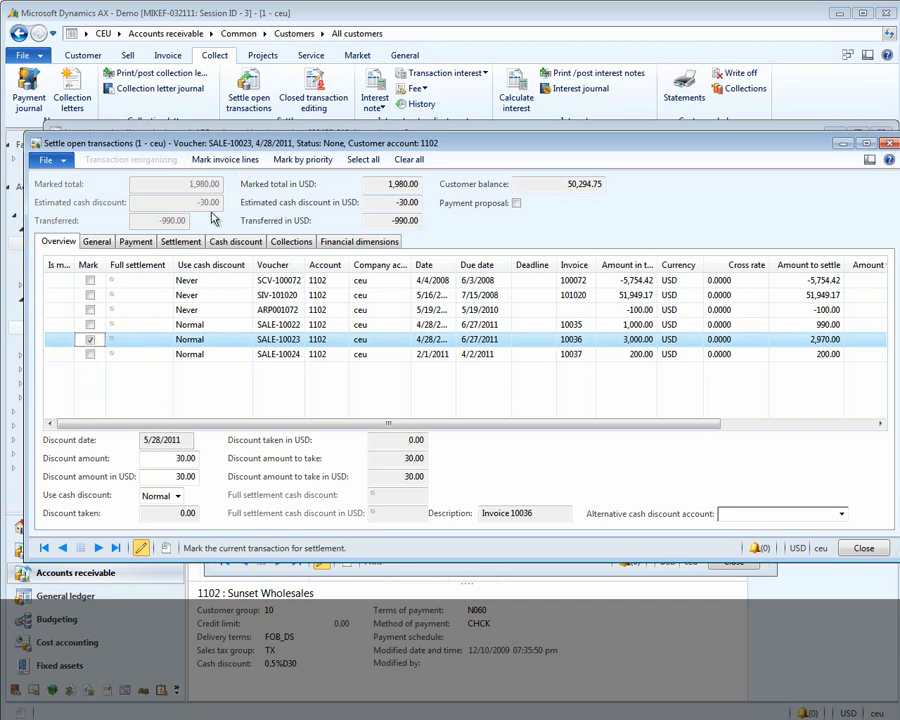
mouse_move(113, 338)
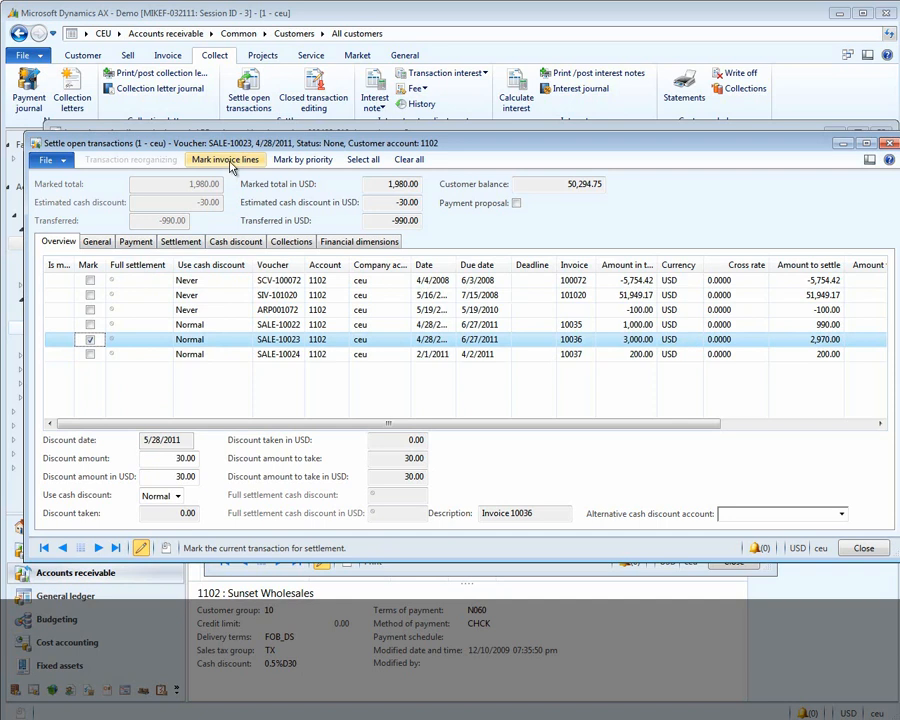
In invoice 10036's line breakdown, untick the 2,000.00 line so only the 1,000.00 line settles
left_click(224, 159)
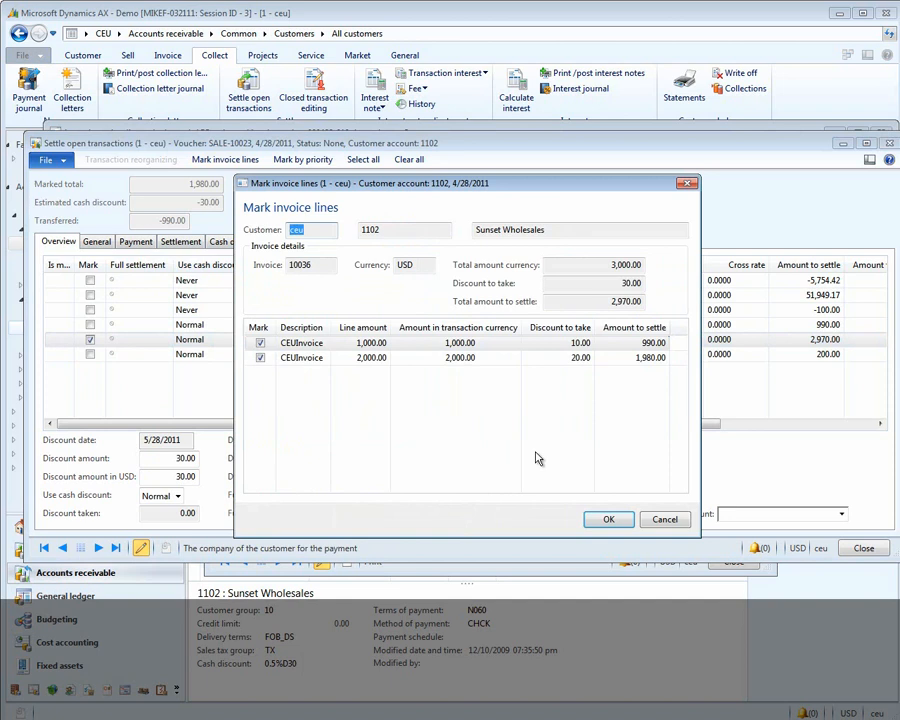
mouse_move(429, 454)
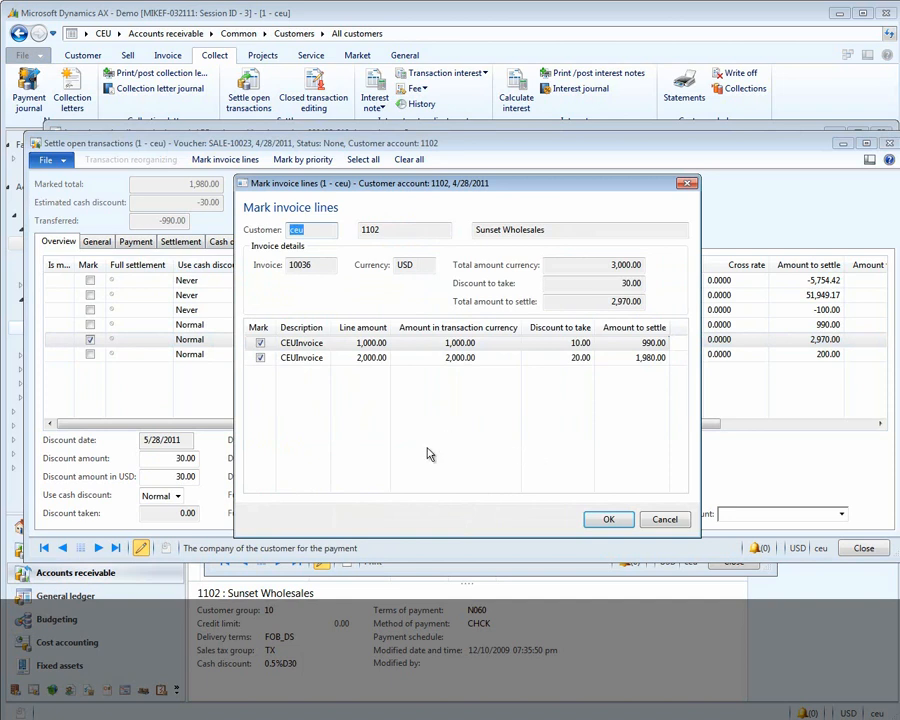
mouse_move(407, 356)
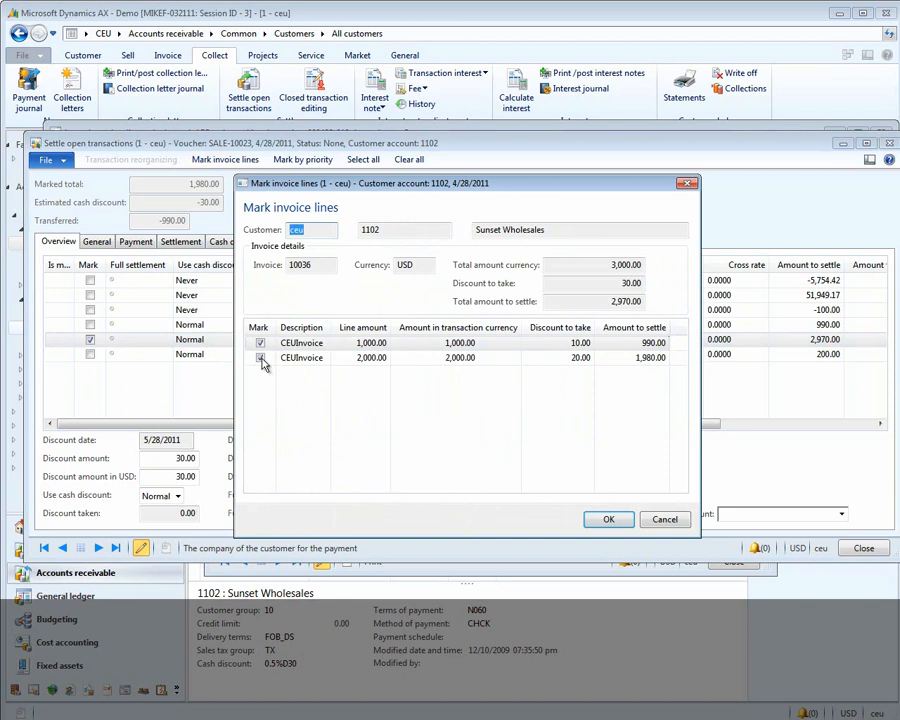
left_click(260, 358)
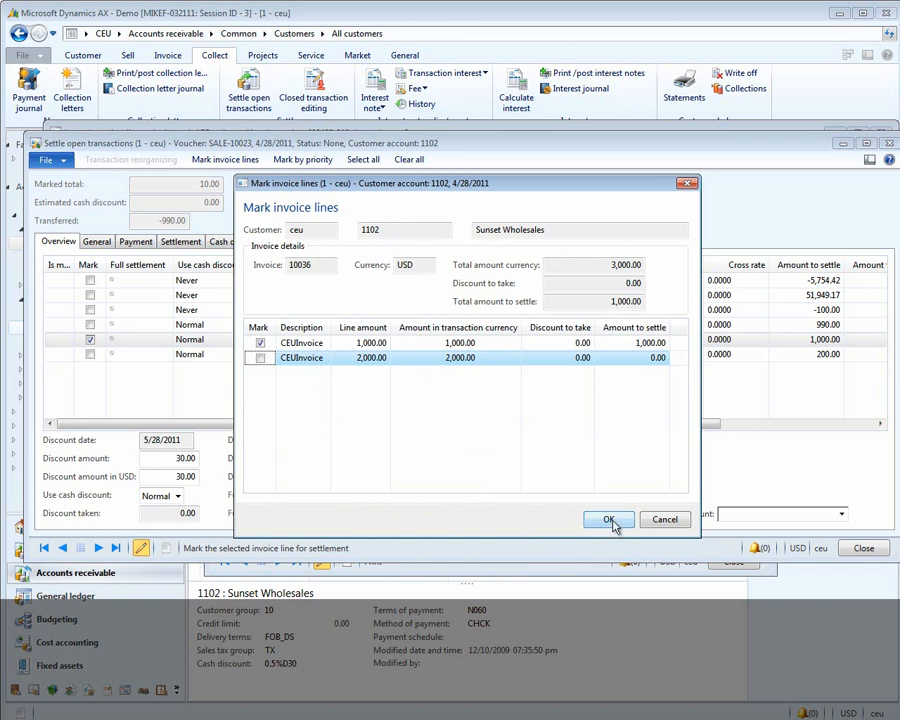
left_click(609, 519)
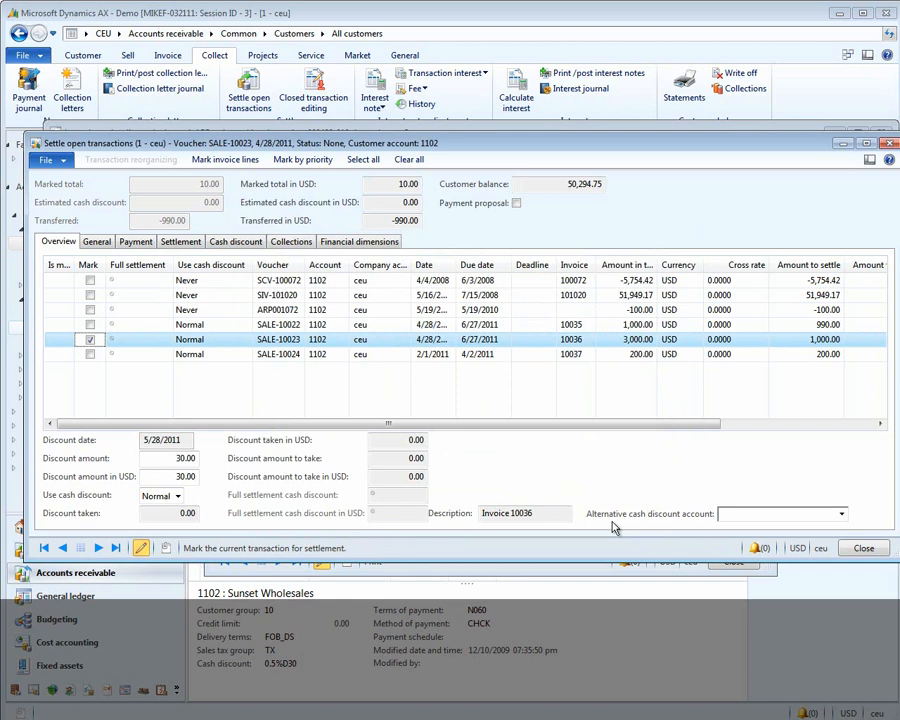
mouse_move(464, 370)
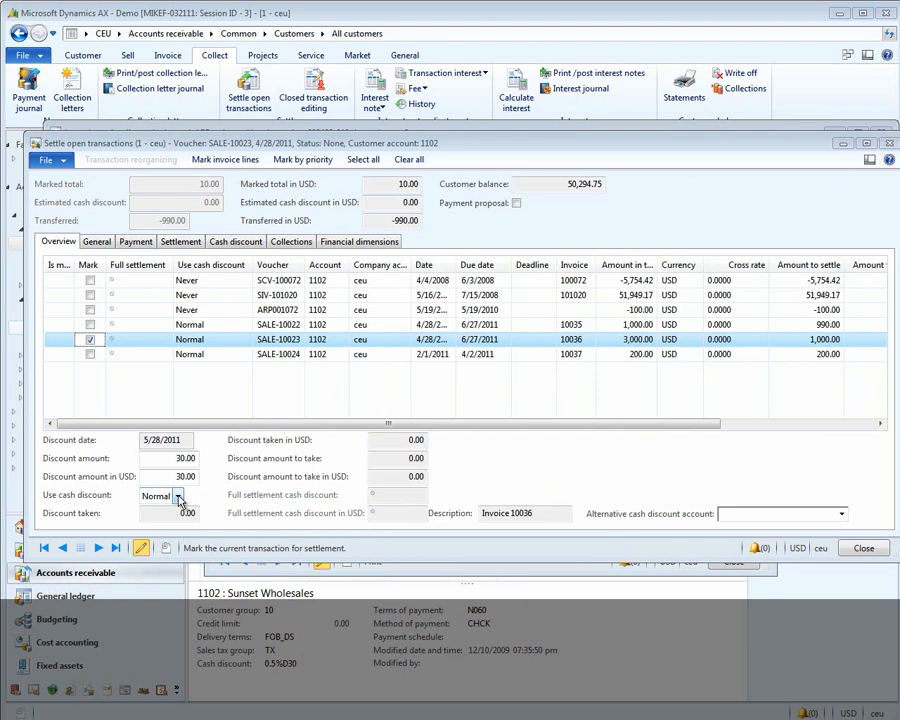
Set invoice 10036's cash discount to Always, re-exclude its 2,000.00 line, then unmark it
left_click(178, 496)
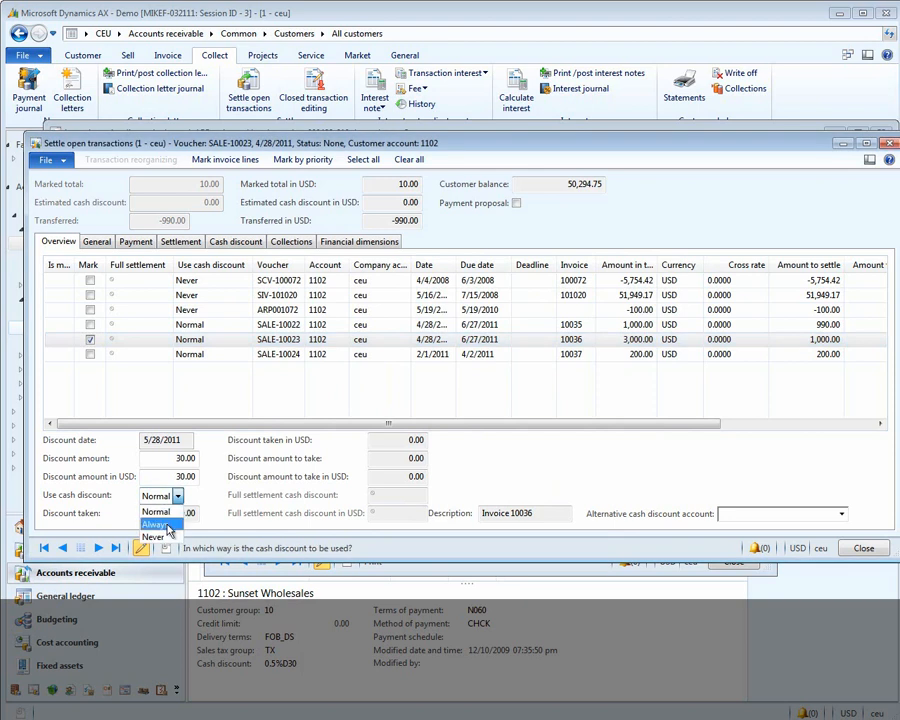
left_click(155, 524)
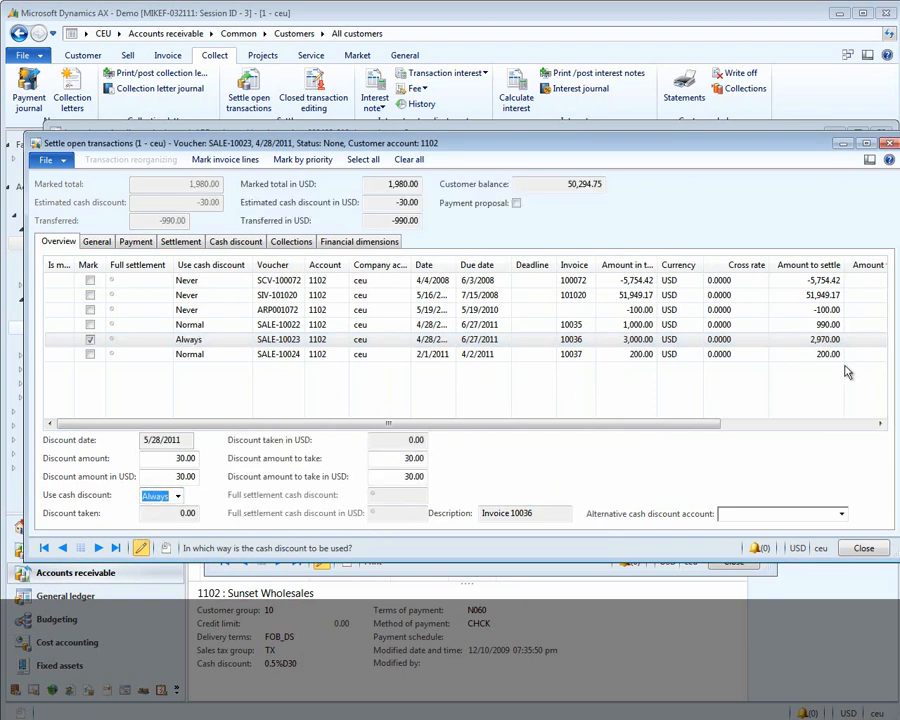
mouse_move(640, 398)
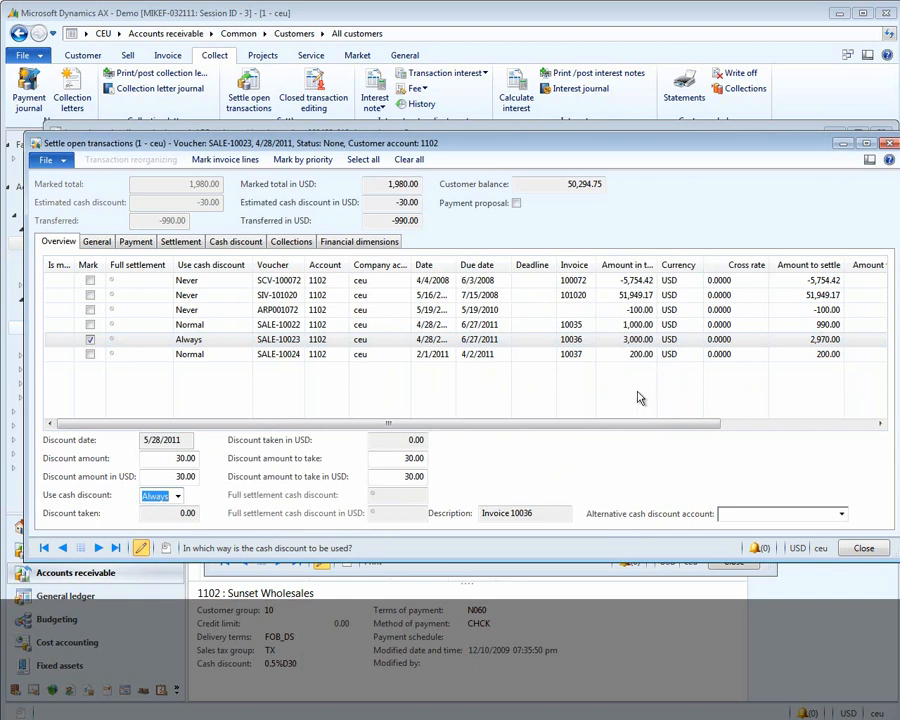
left_click(224, 159)
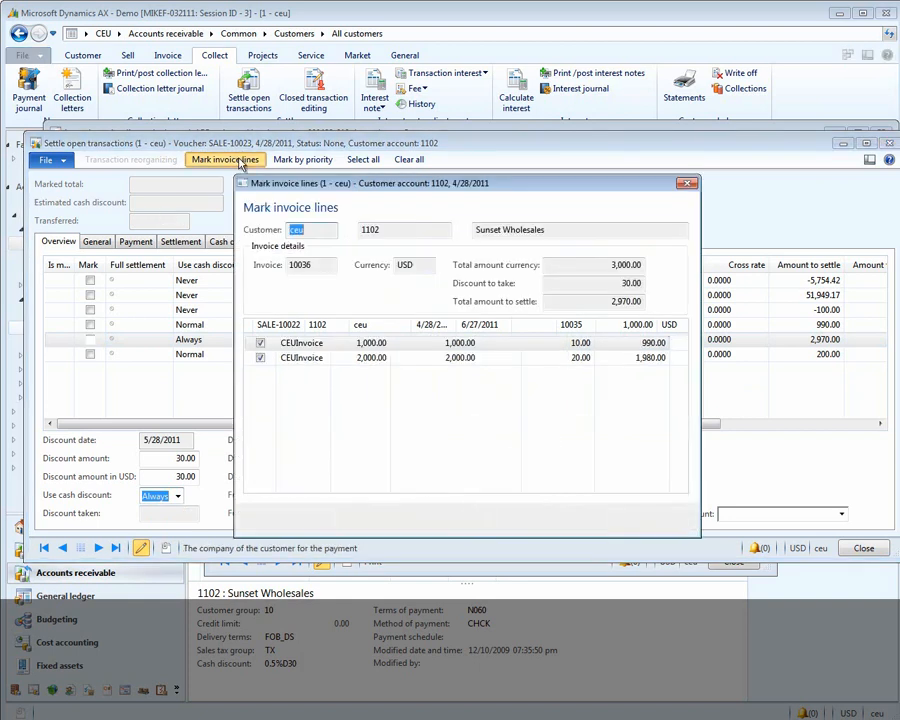
left_click(260, 357)
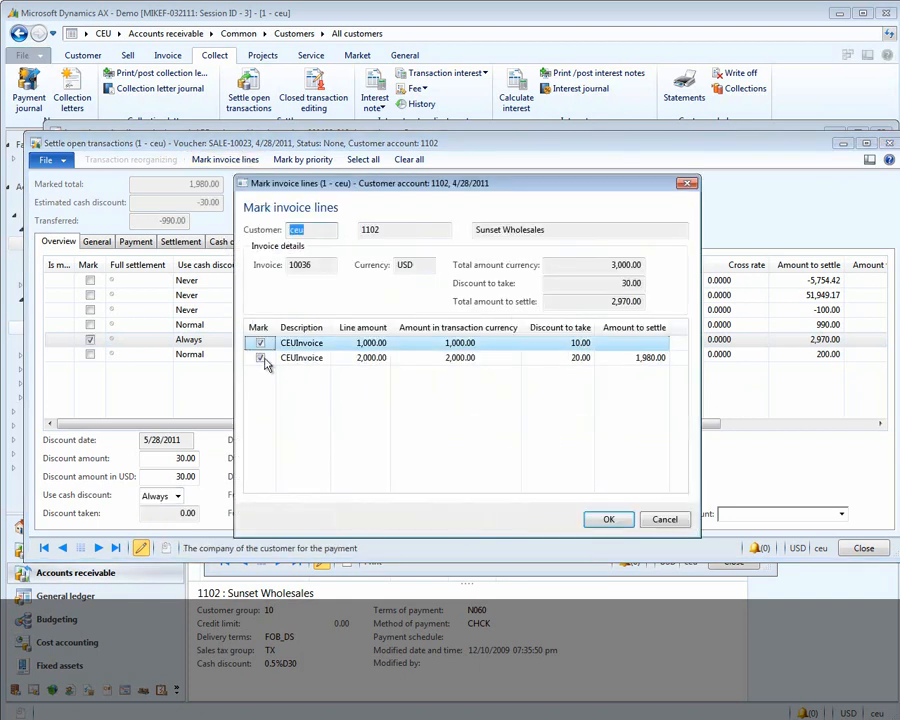
left_click(260, 357)
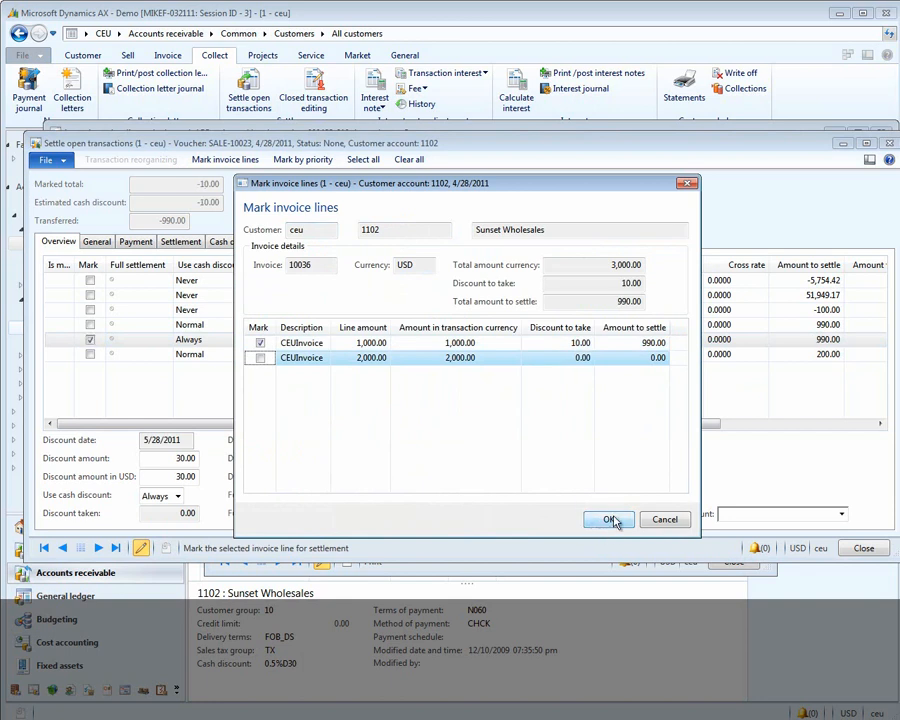
left_click(609, 519)
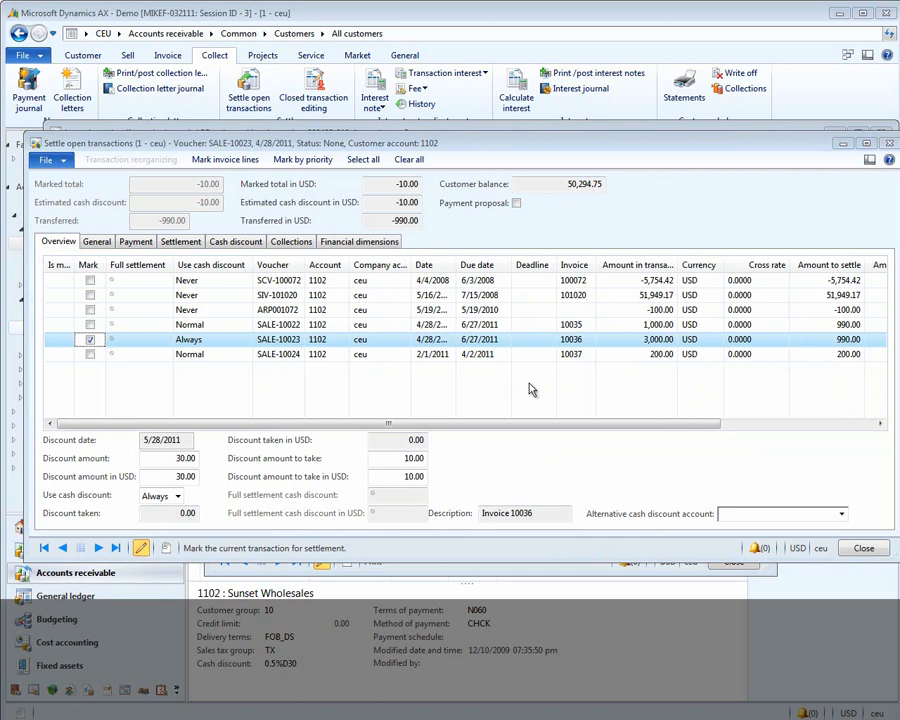
mouse_move(107, 355)
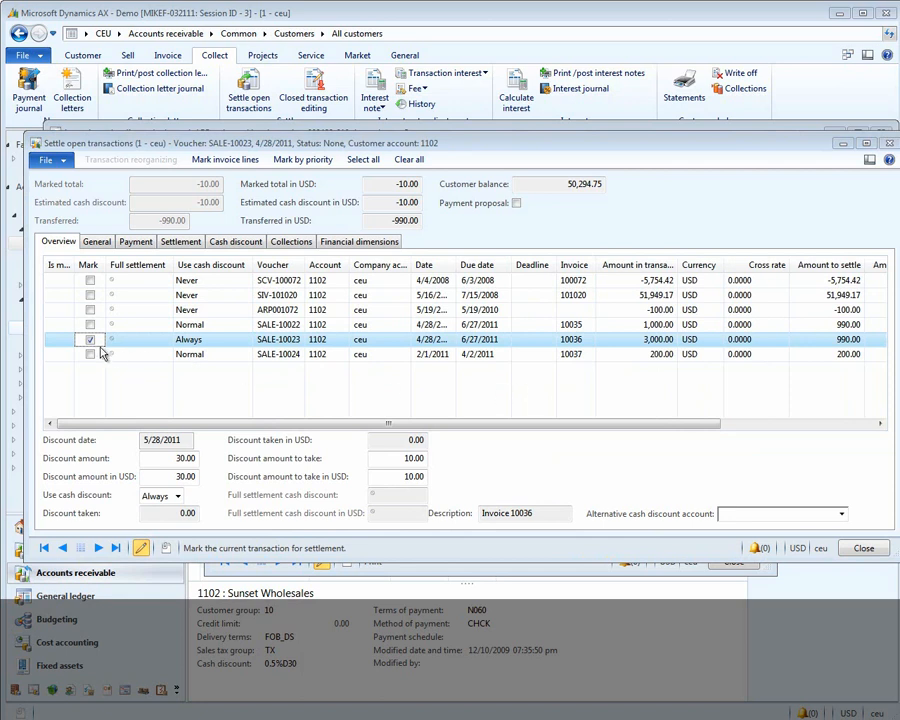
left_click(90, 339)
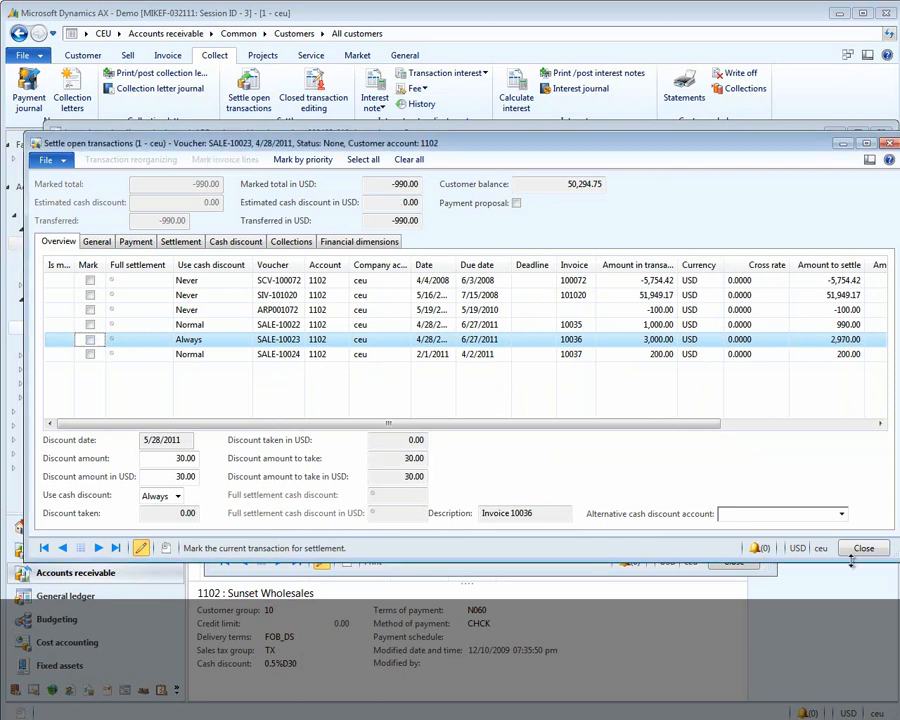
left_click(863, 547)
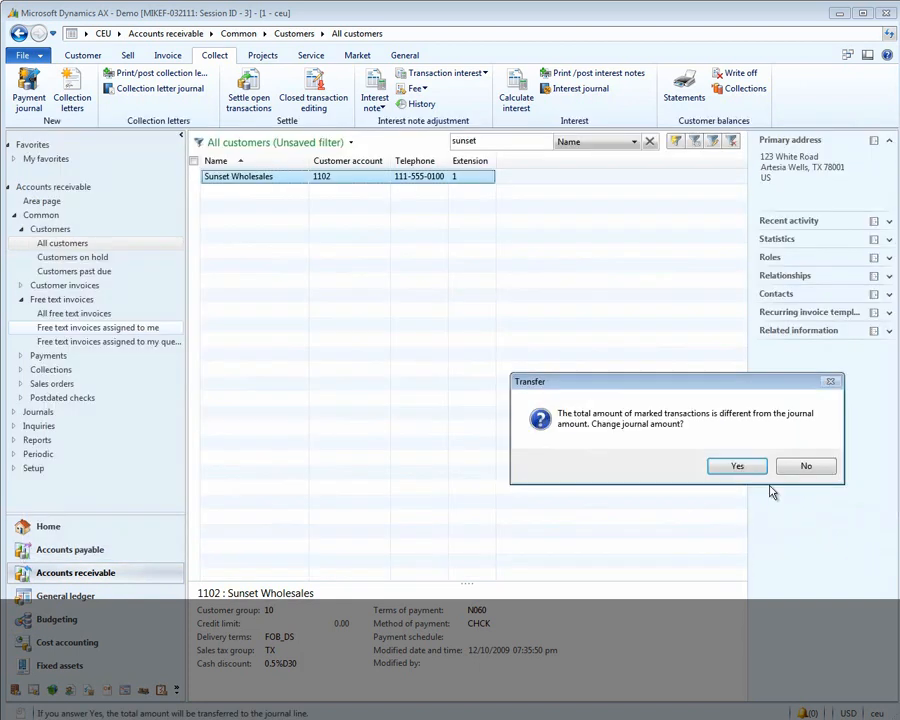
Answer the journal-amount prompt and open the payment entry form for customer 1102's check line
left_click(806, 466)
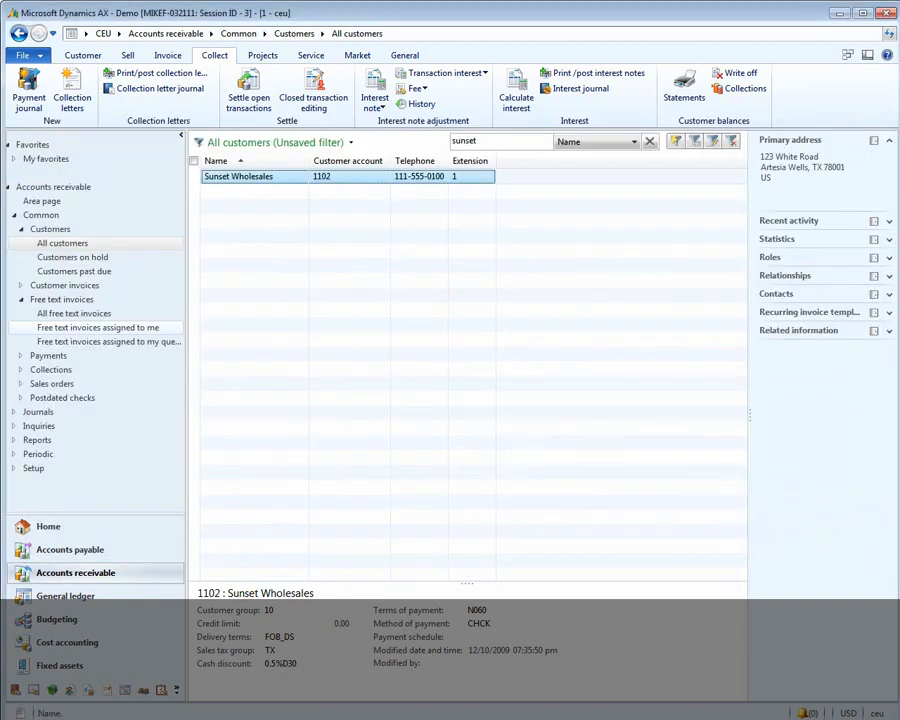
left_click(27, 90)
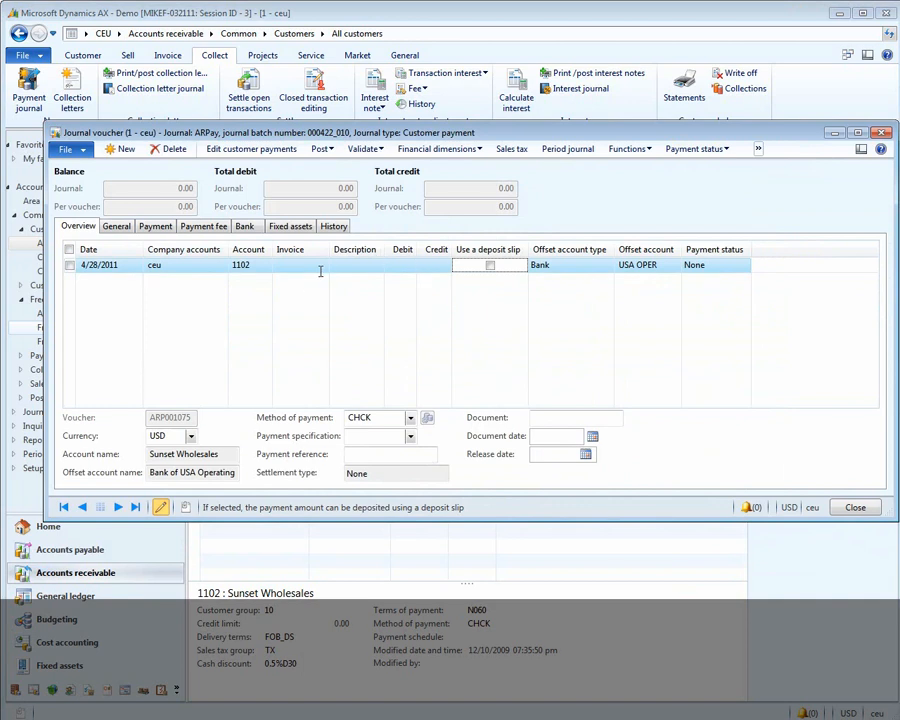
left_click(251, 148)
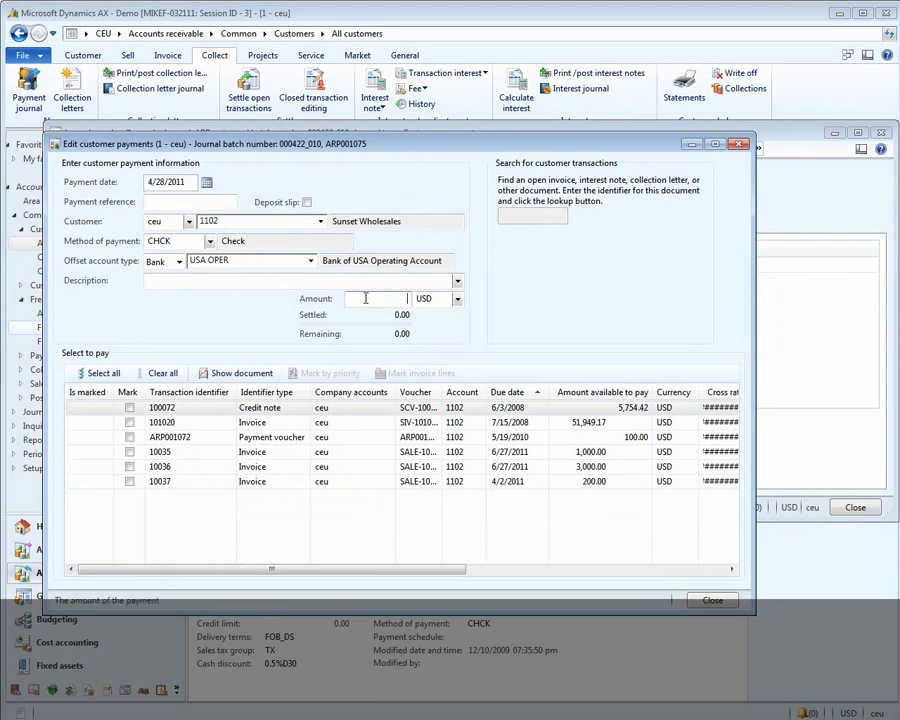
Enter 990.00, undo the priority marks, and mark invoice 10036 with its lines for payment
type("990.00")
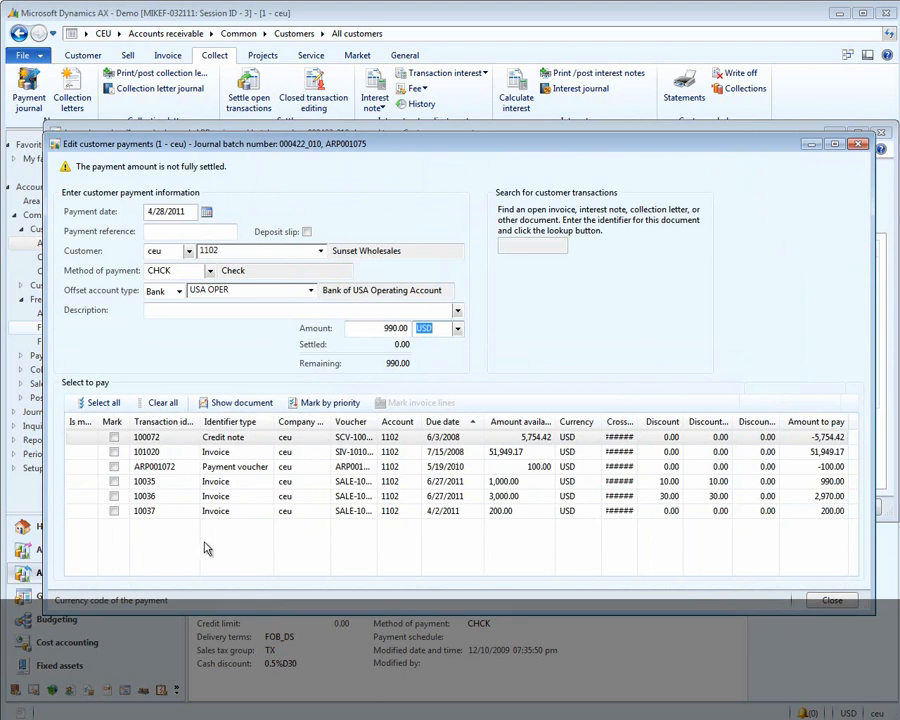
mouse_move(130, 490)
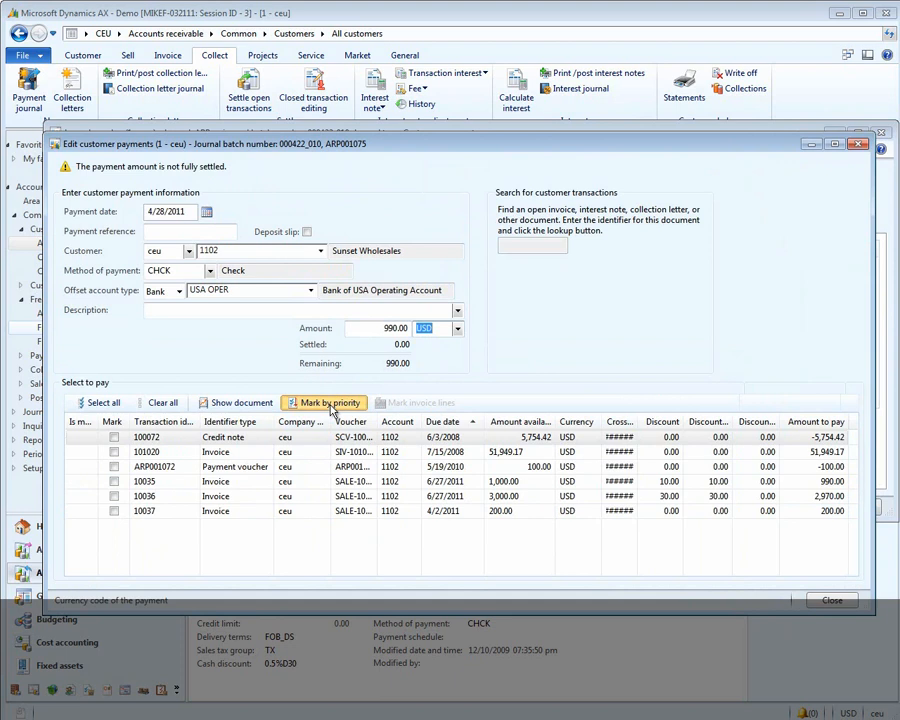
left_click(328, 401)
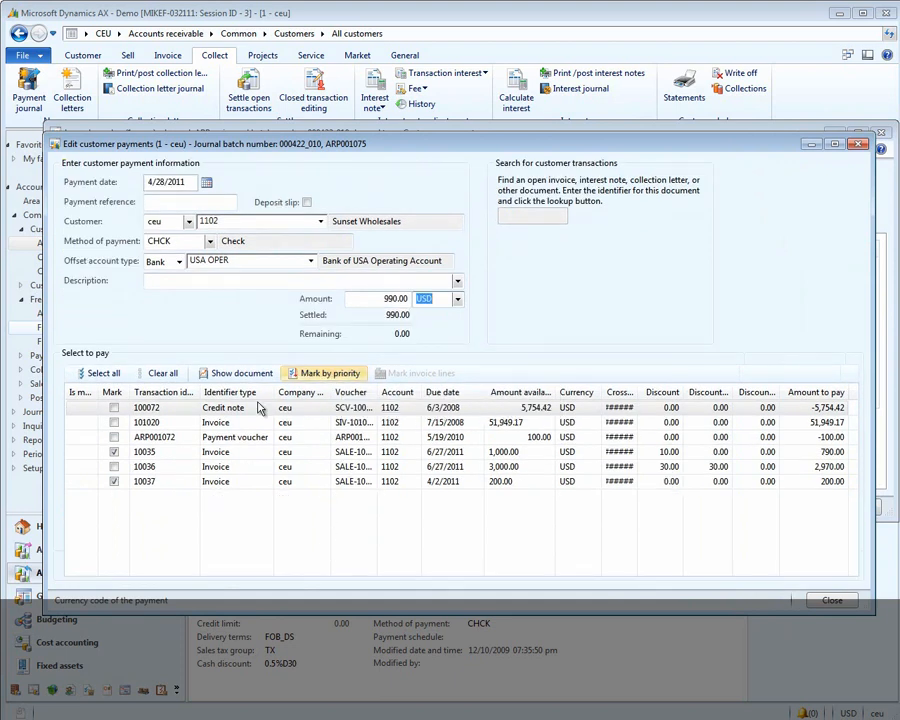
left_click(162, 373)
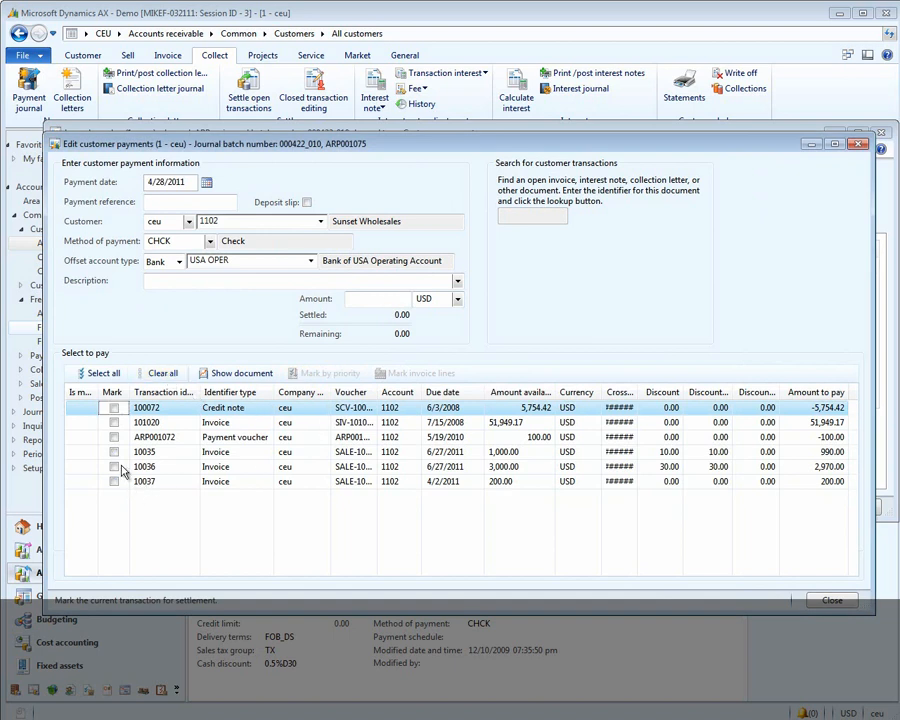
left_click(114, 496)
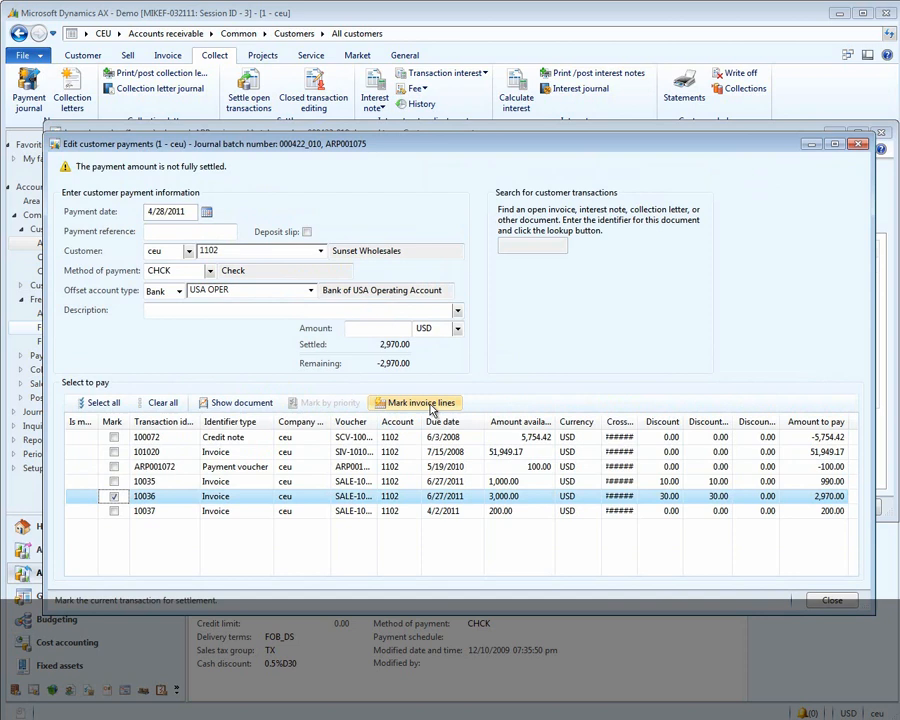
left_click(419, 402)
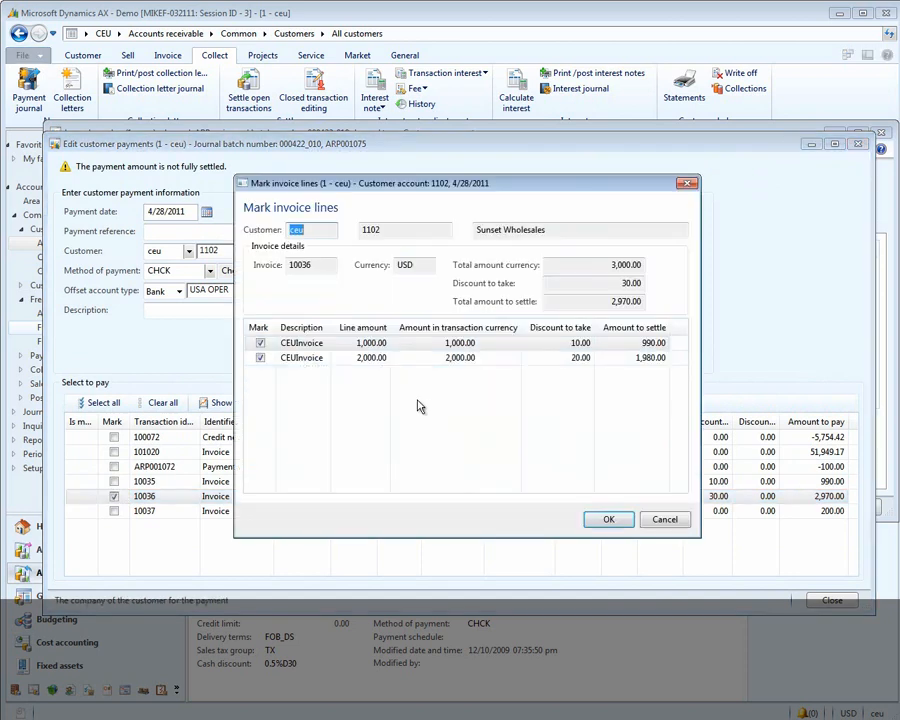
left_click(665, 519)
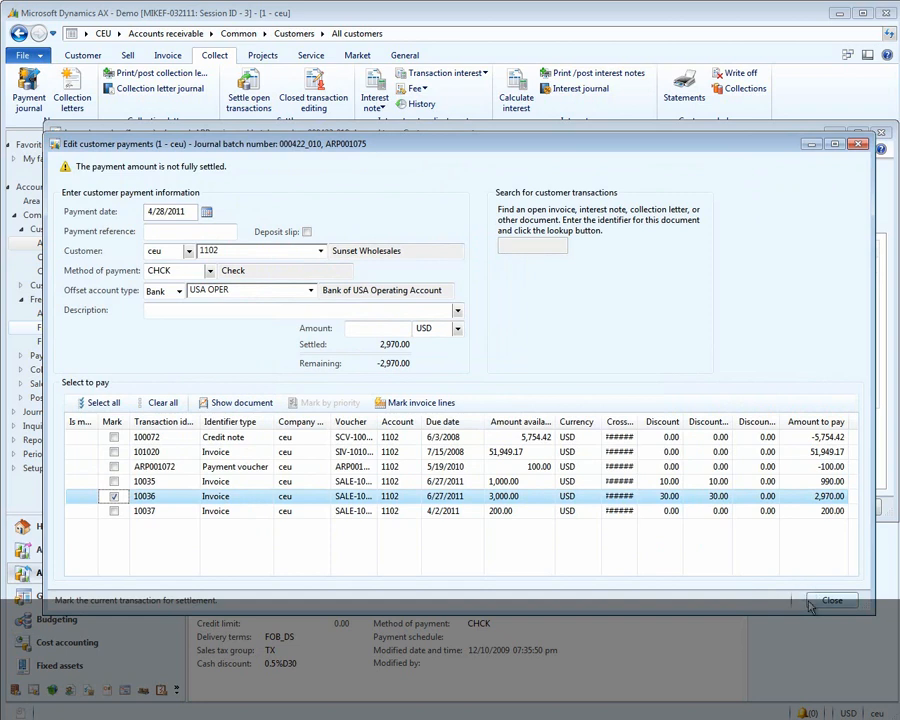
mouse_move(575, 551)
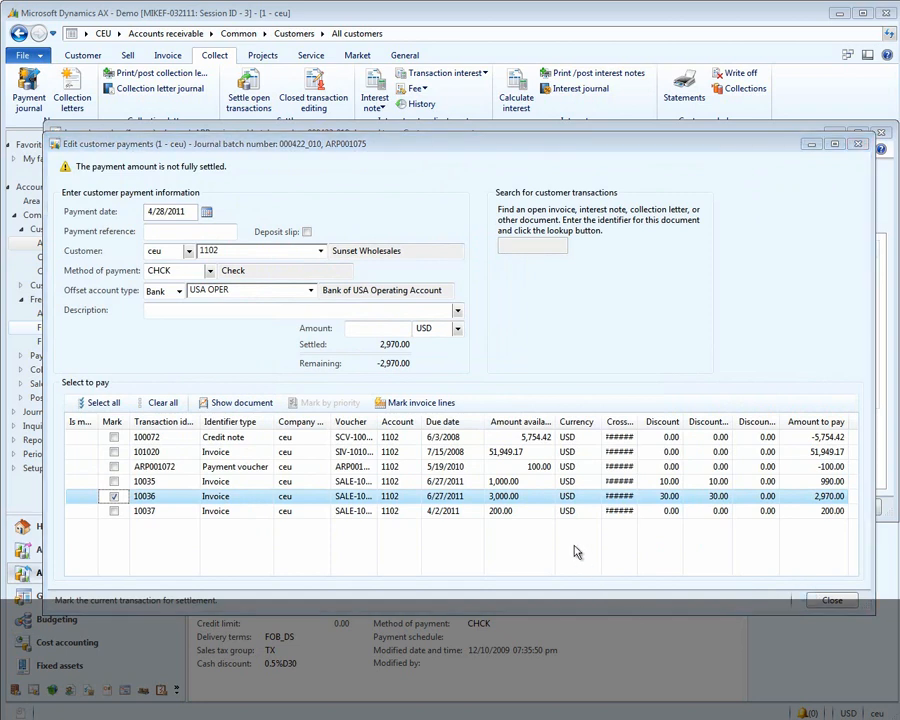
mouse_move(545, 549)
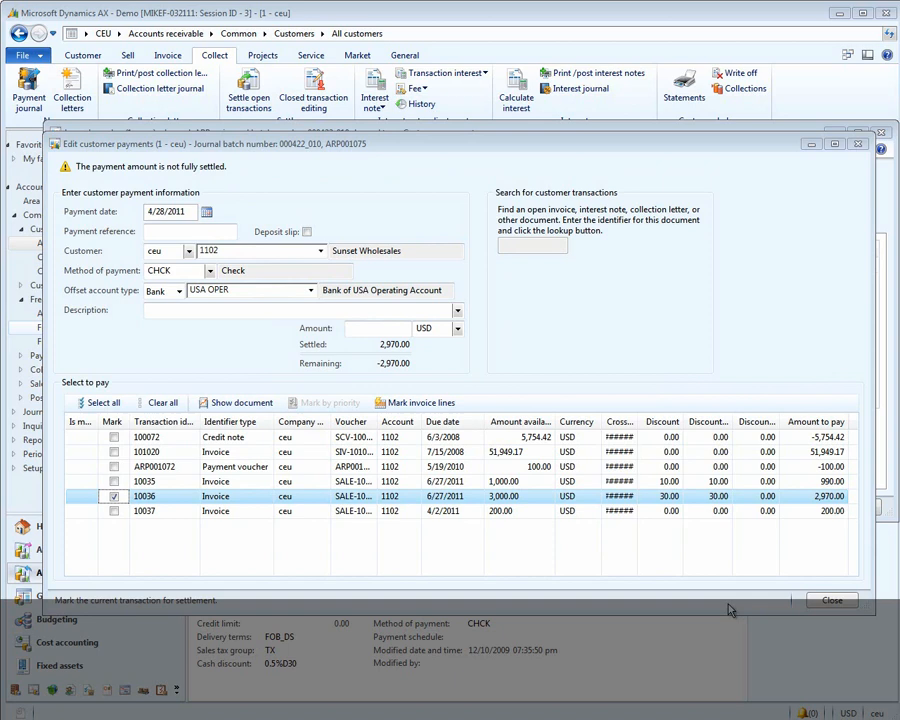
mouse_move(718, 580)
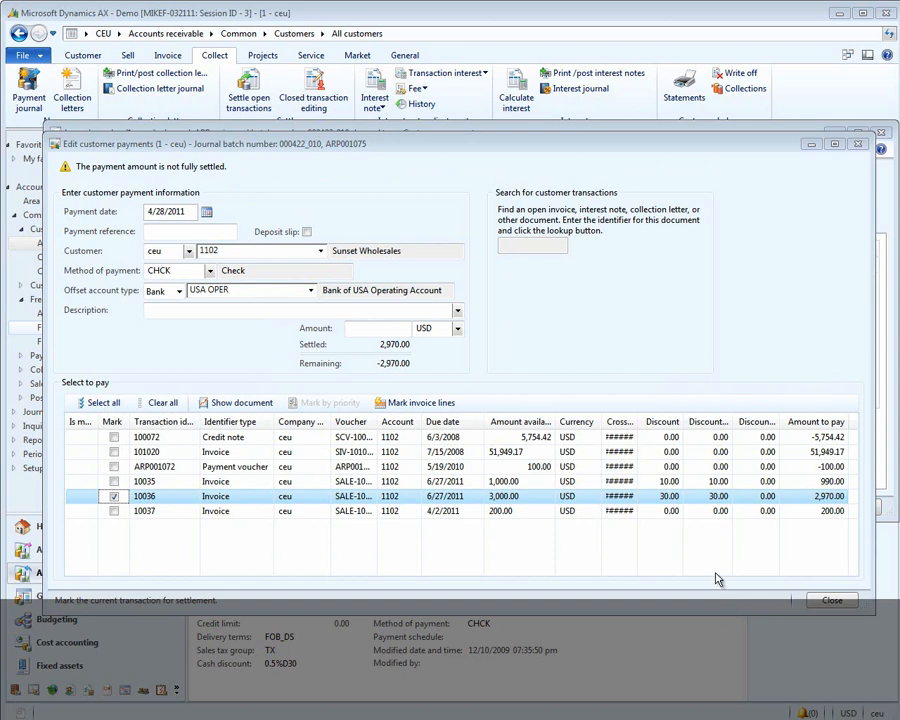
mouse_move(729, 580)
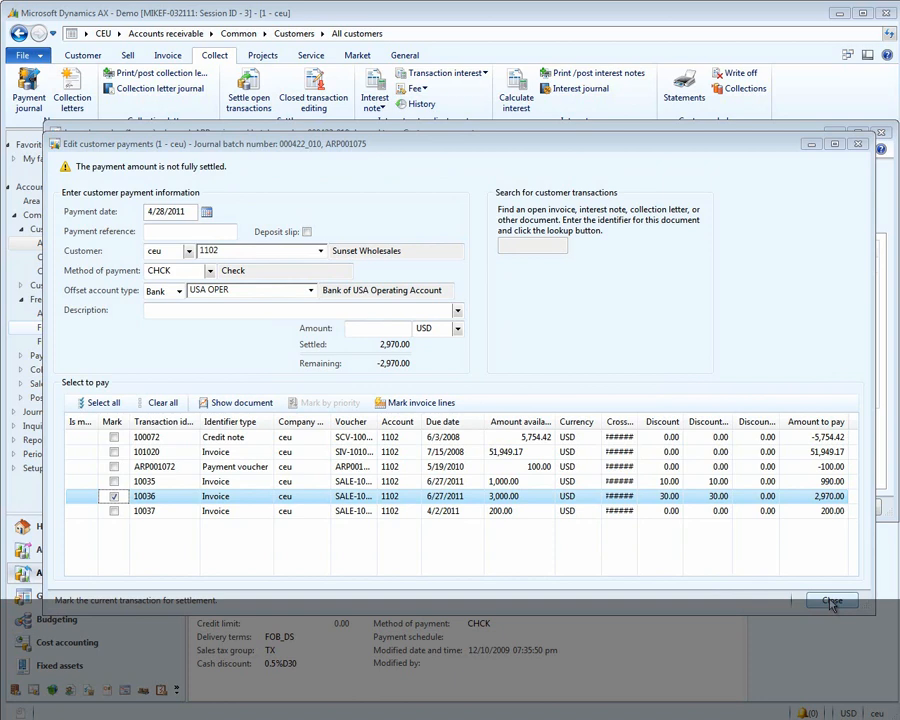
left_click(831, 601)
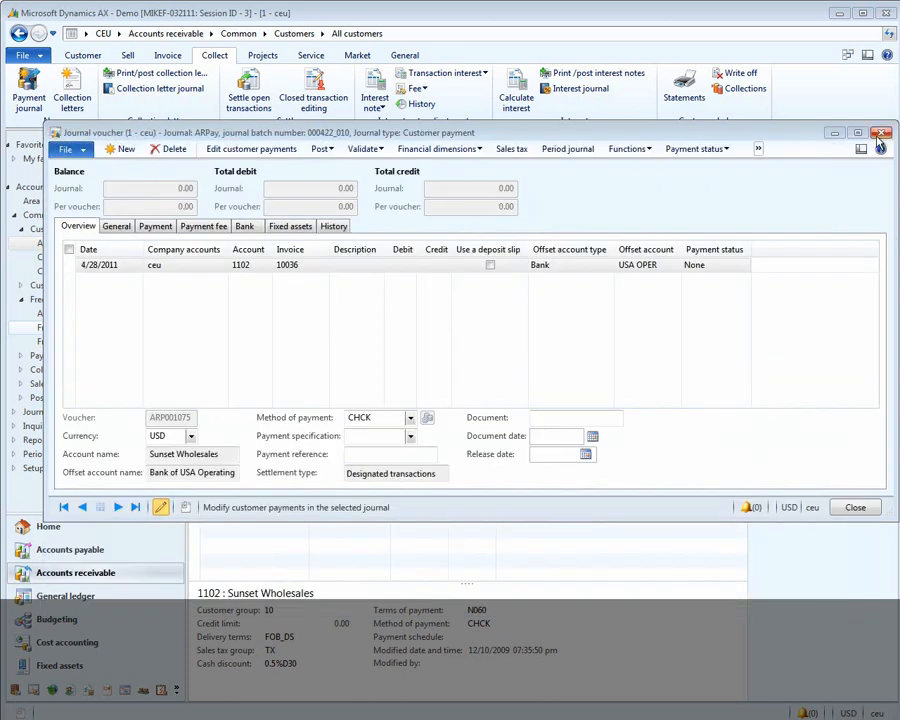
Close the payment journal window to return to Sunset Wholesales' customer transactions
left_click(880, 133)
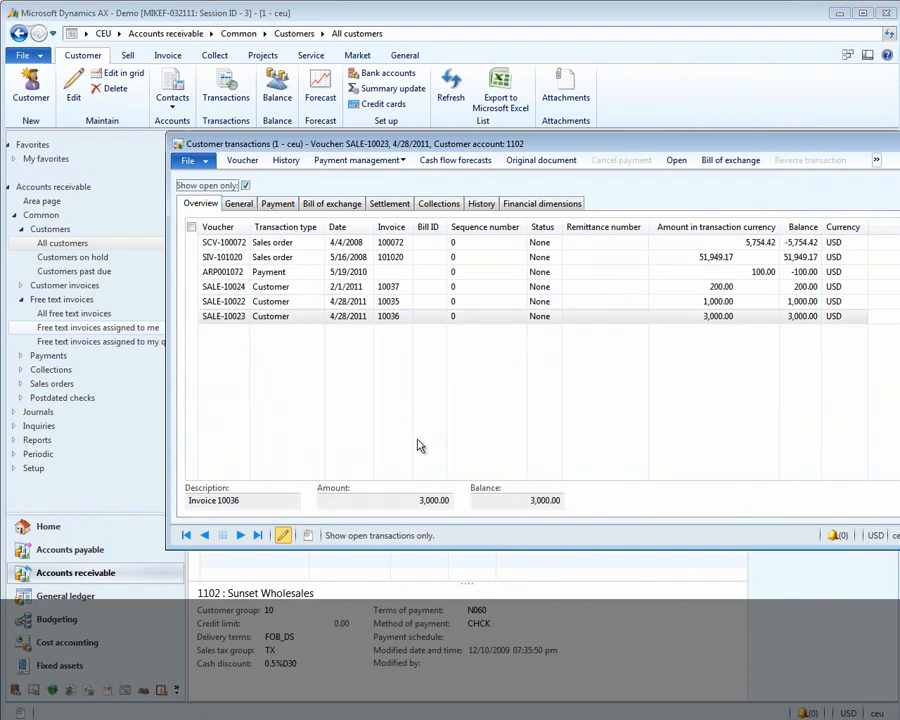
mouse_move(690, 373)
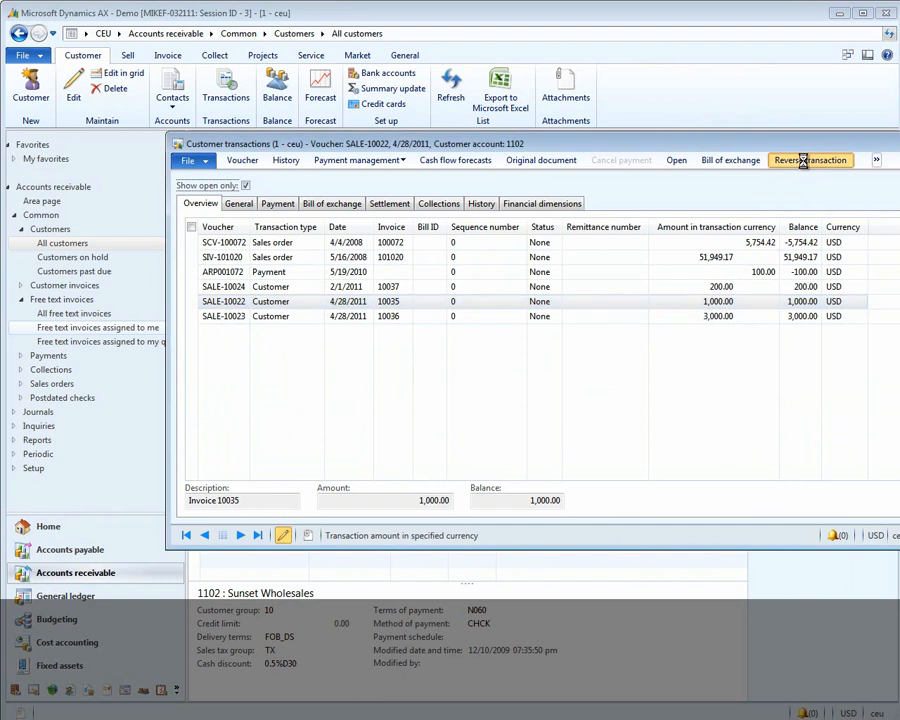
Reverse the SALE-10022 transaction for invoice 10035 and dismiss the Infolog message
left_click(810, 160)
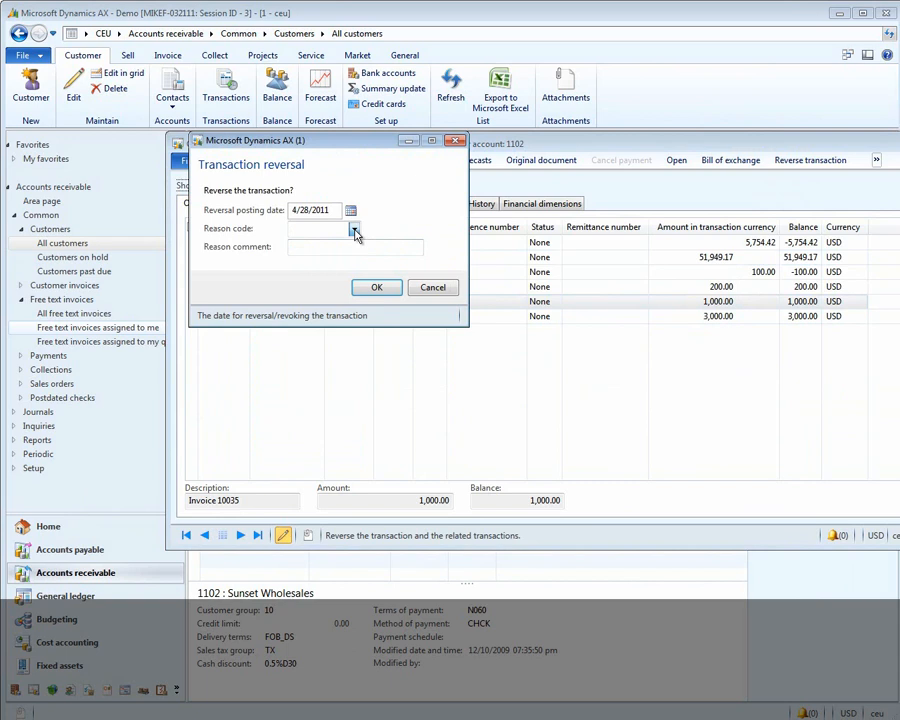
left_click(352, 228)
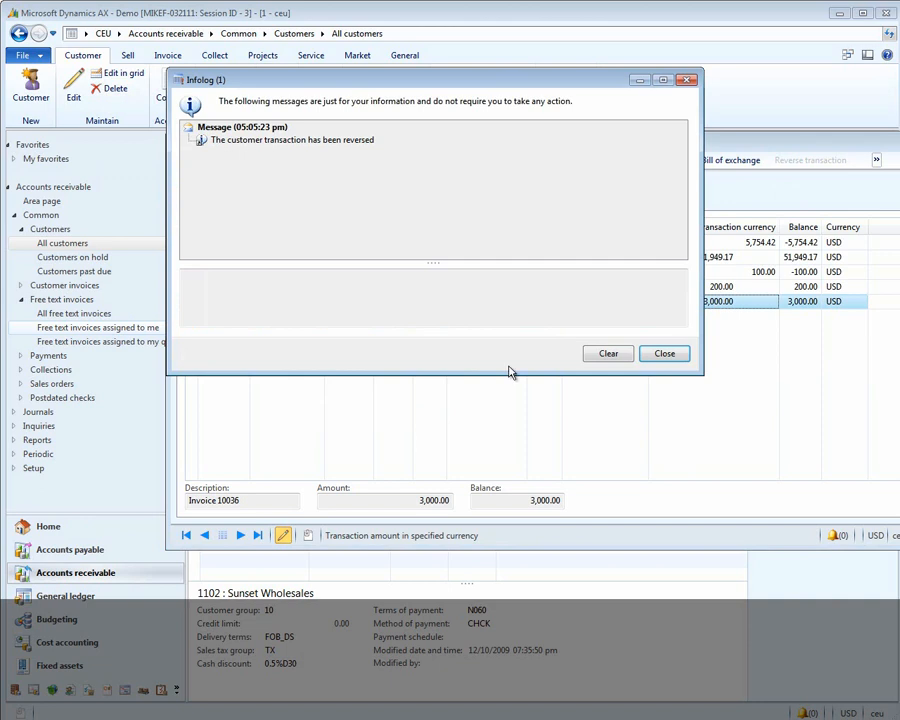
left_click(664, 353)
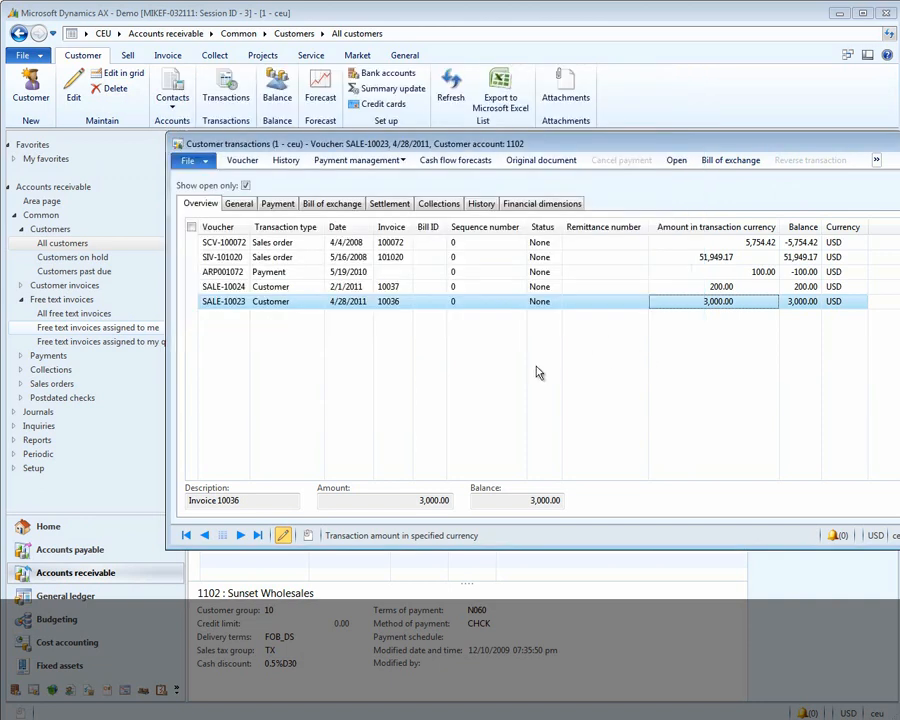
mouse_move(510, 428)
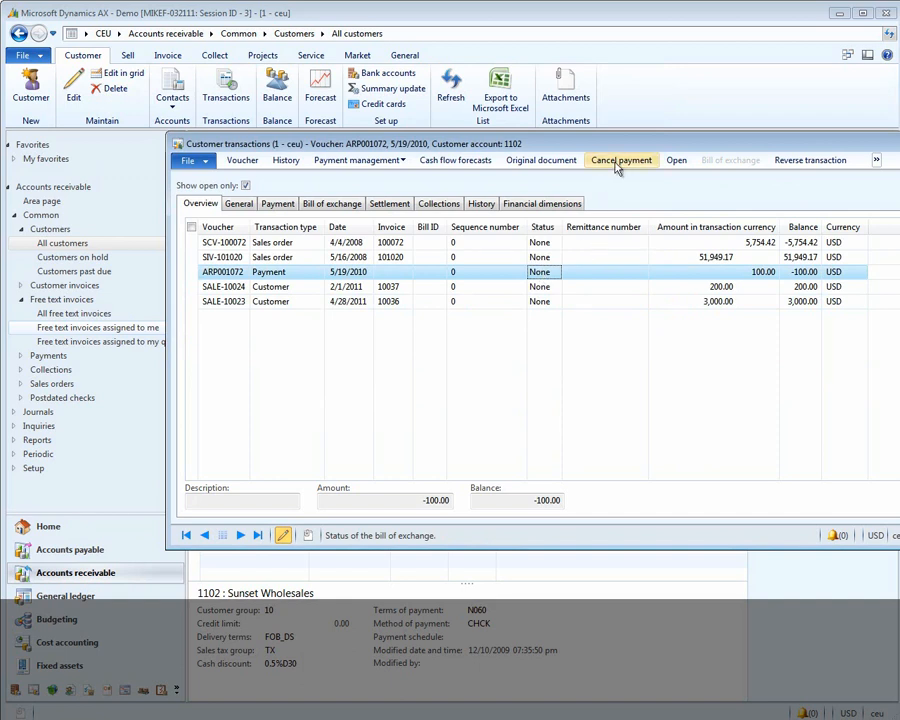
Cancel payment ARP001072 with reason code NSF and dismiss the Infolog message
left_click(621, 160)
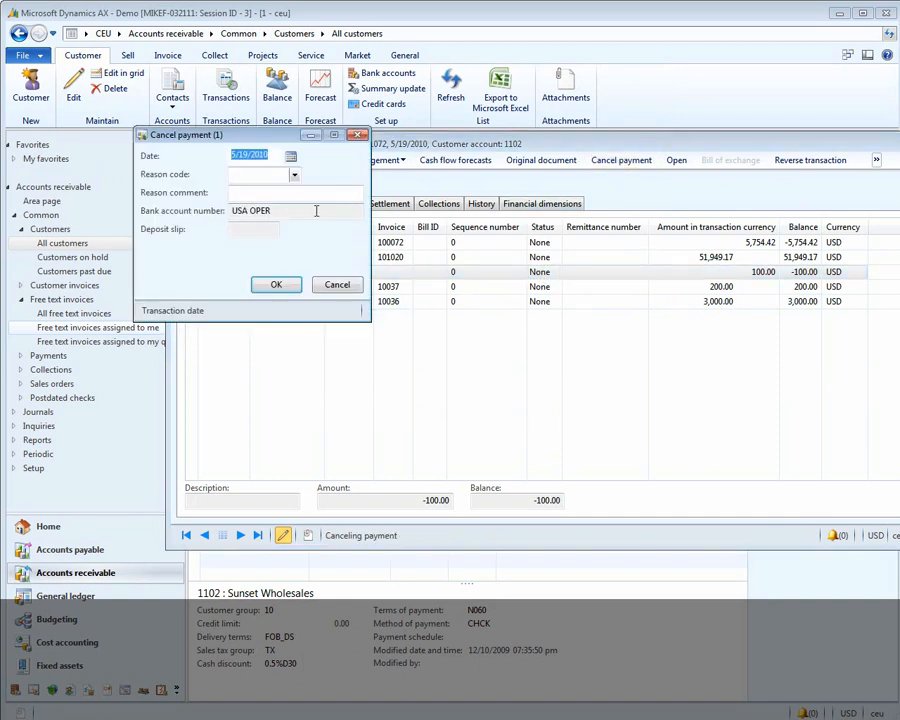
left_click(294, 174)
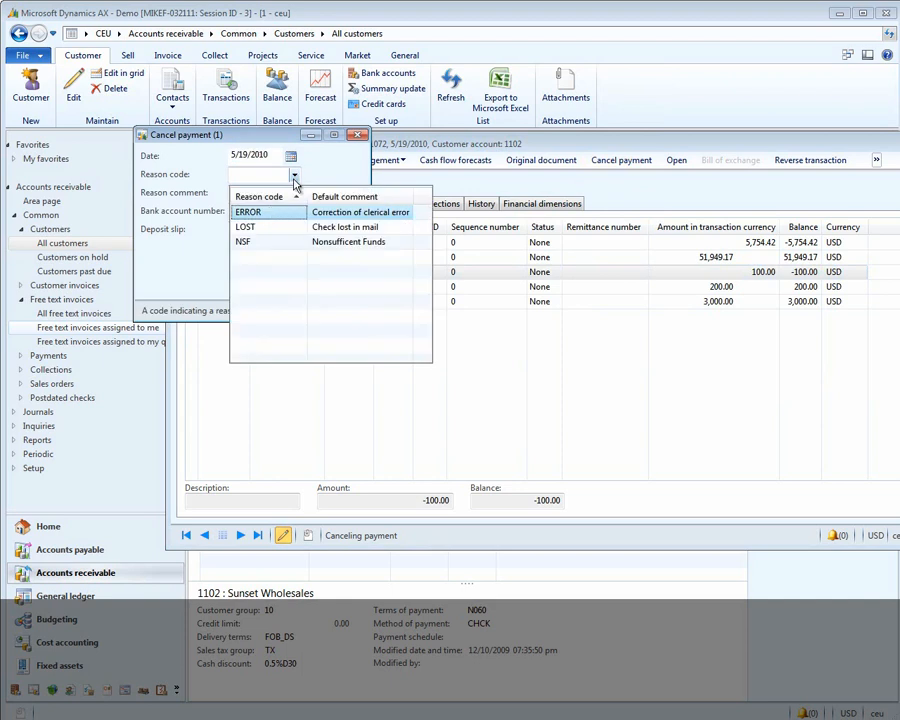
left_click(244, 241)
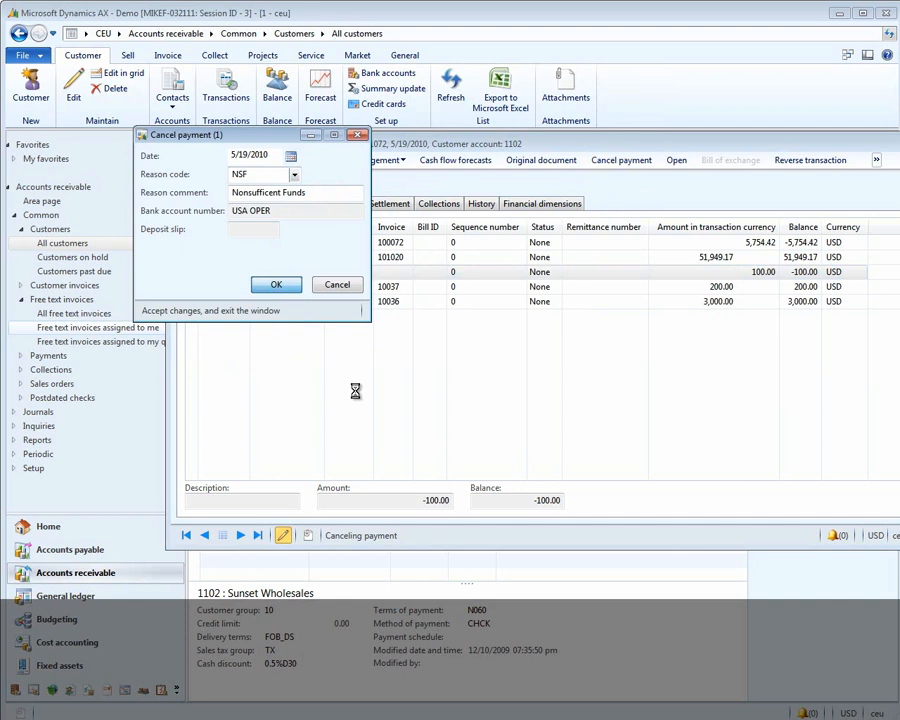
left_click(276, 285)
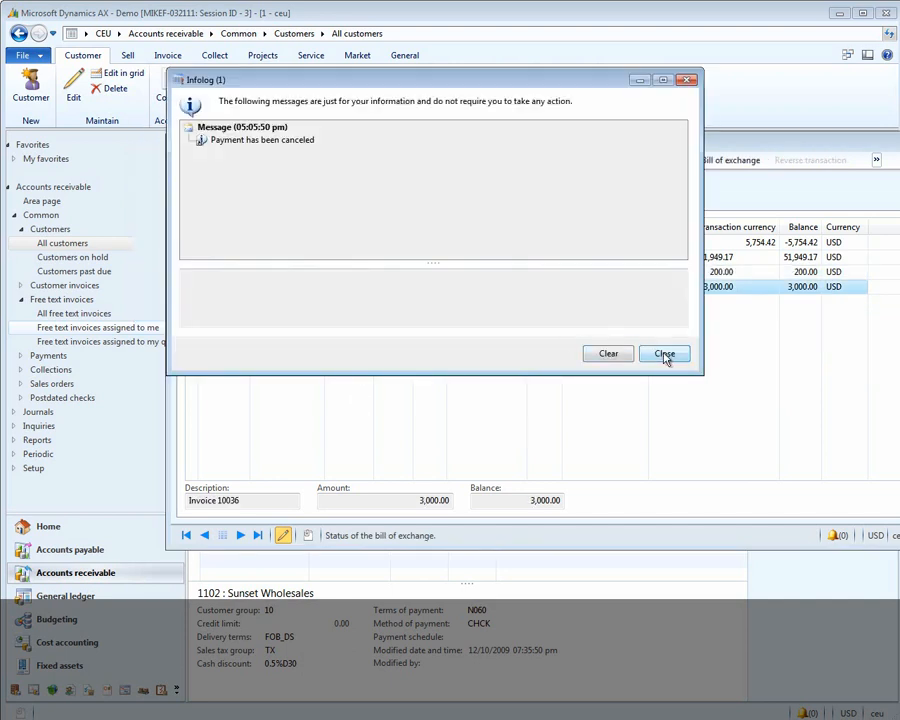
left_click(664, 353)
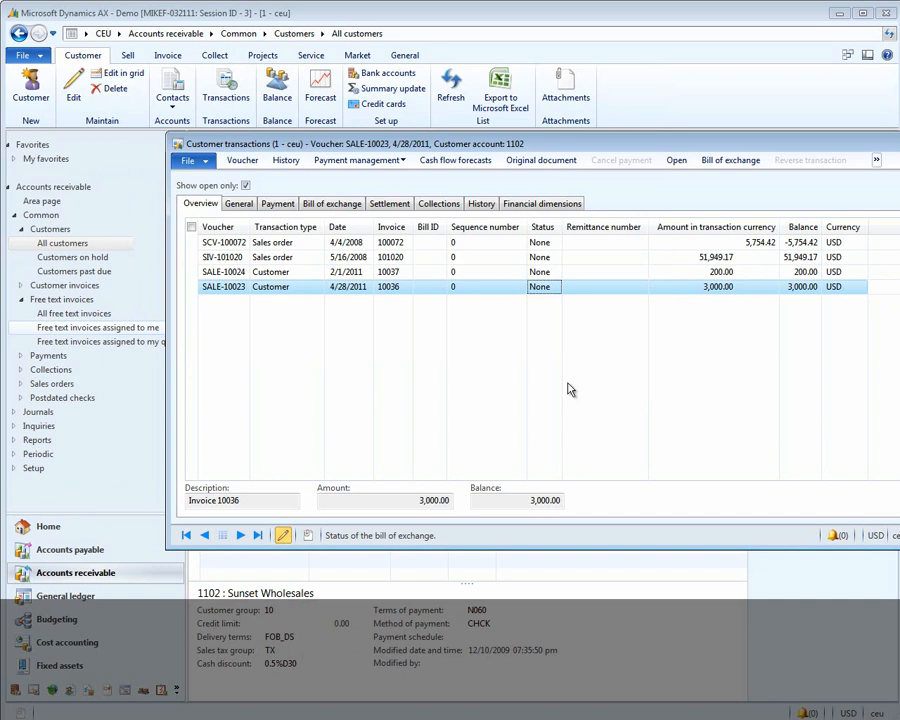
mouse_move(590, 487)
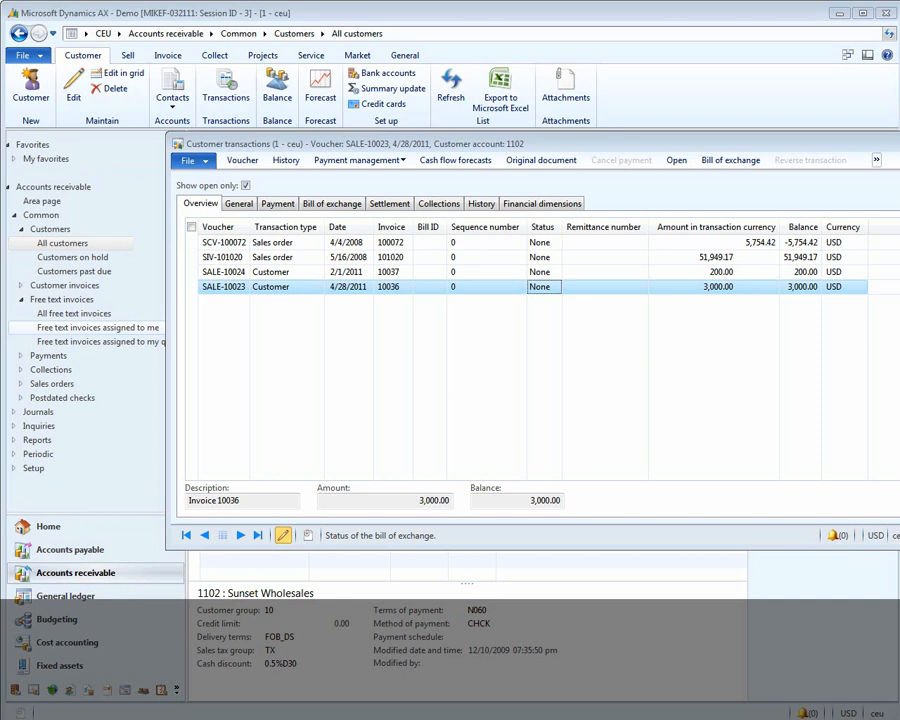
mouse_move(865, 657)
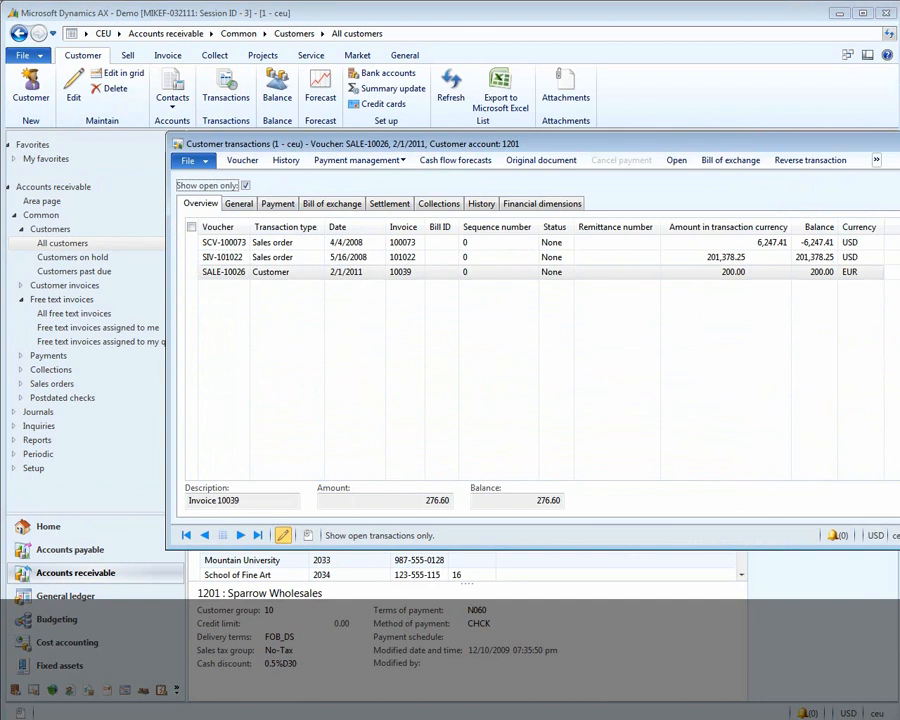
mouse_move(390, 408)
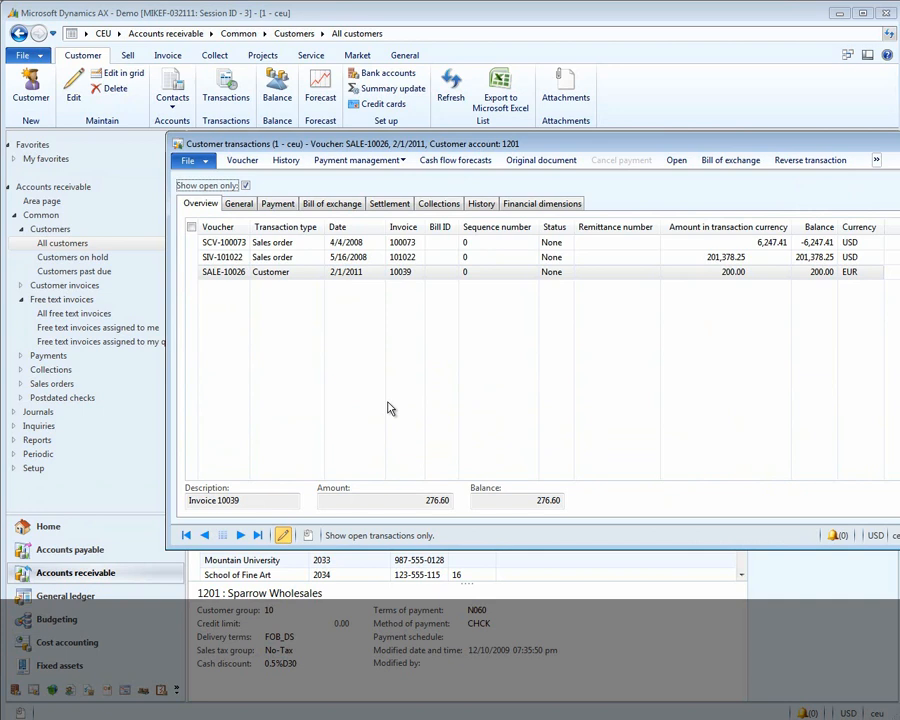
mouse_move(598, 392)
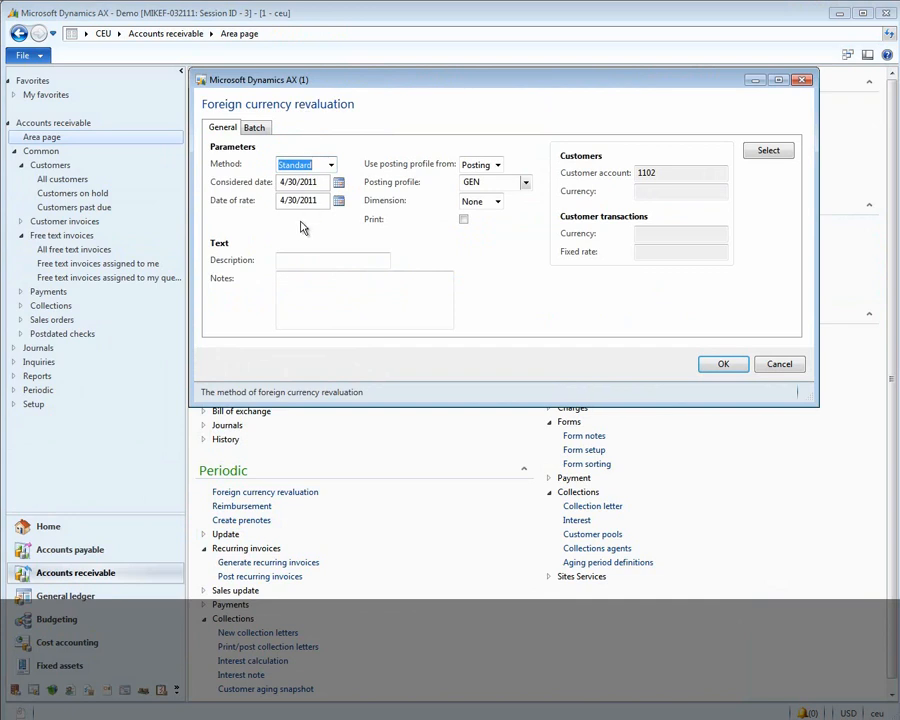
mouse_move(398, 243)
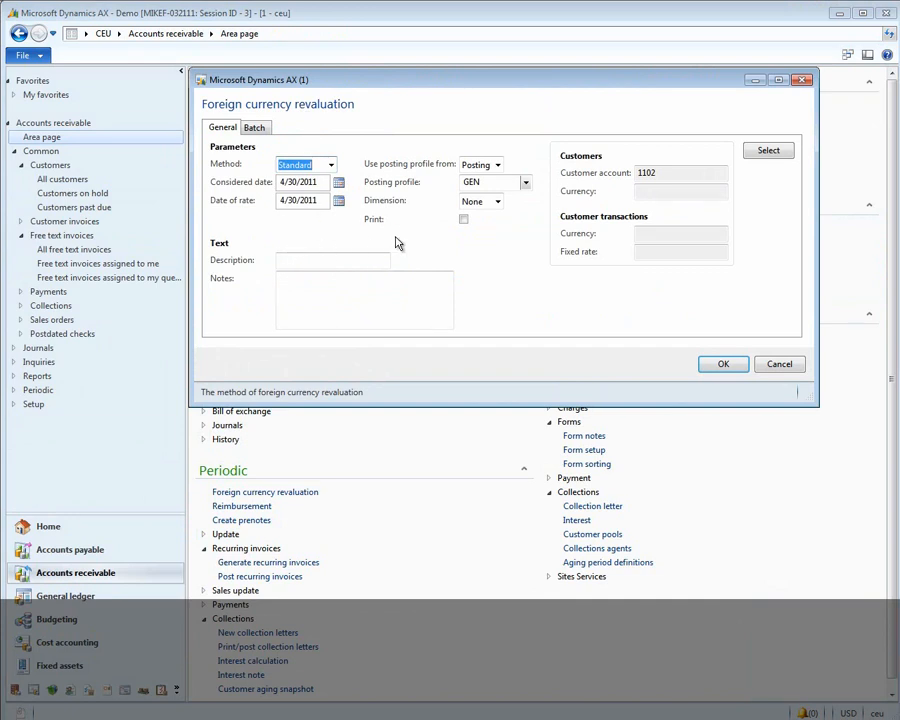
Restrict the revaluation selection to customer account 1201 and run it
left_click(768, 150)
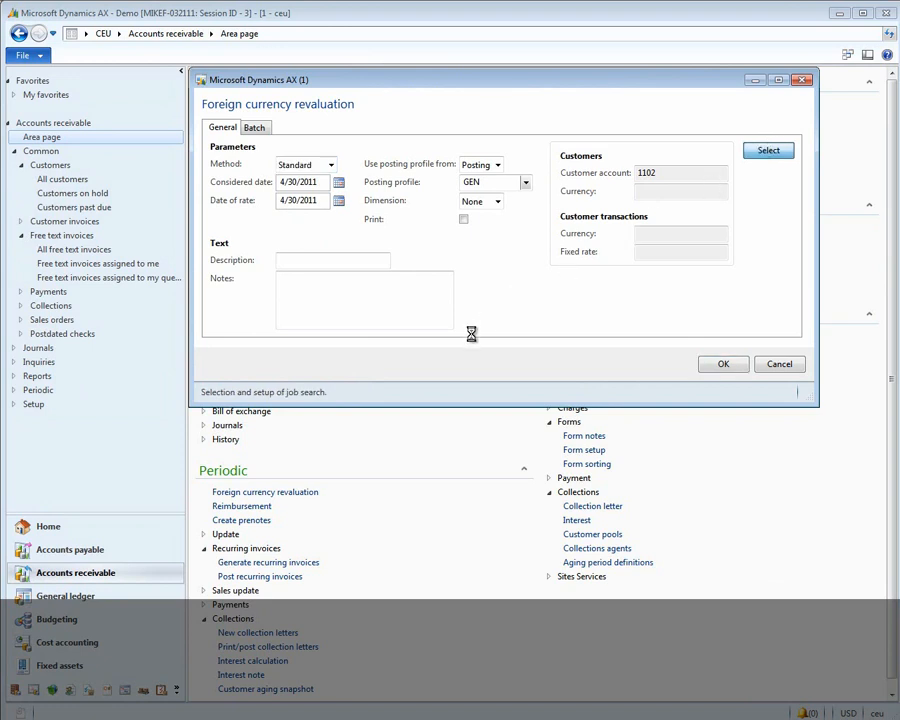
left_click(767, 150)
type("1201")
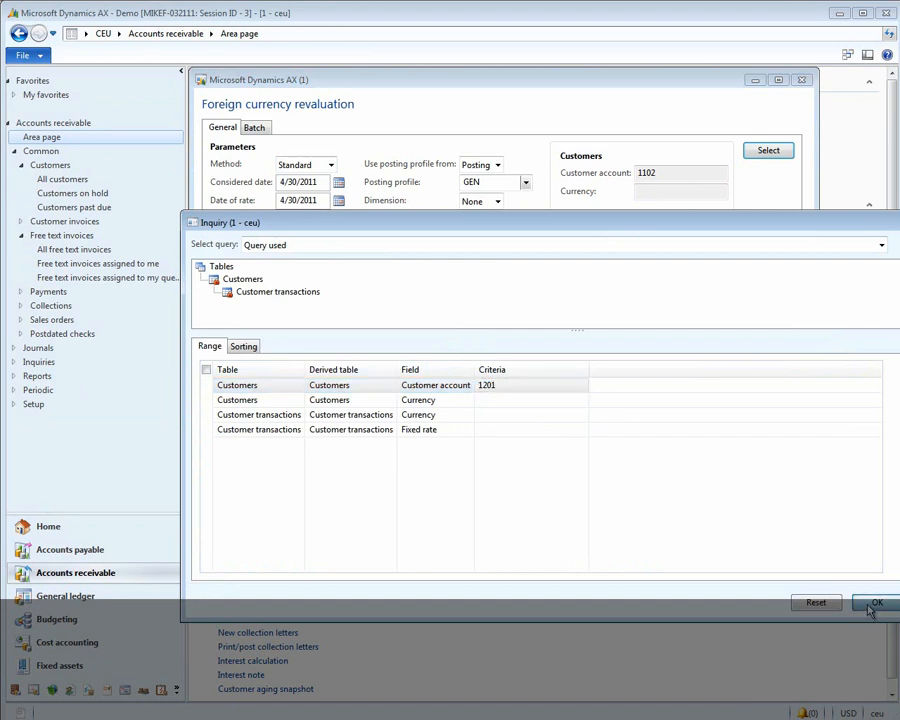
left_click(875, 602)
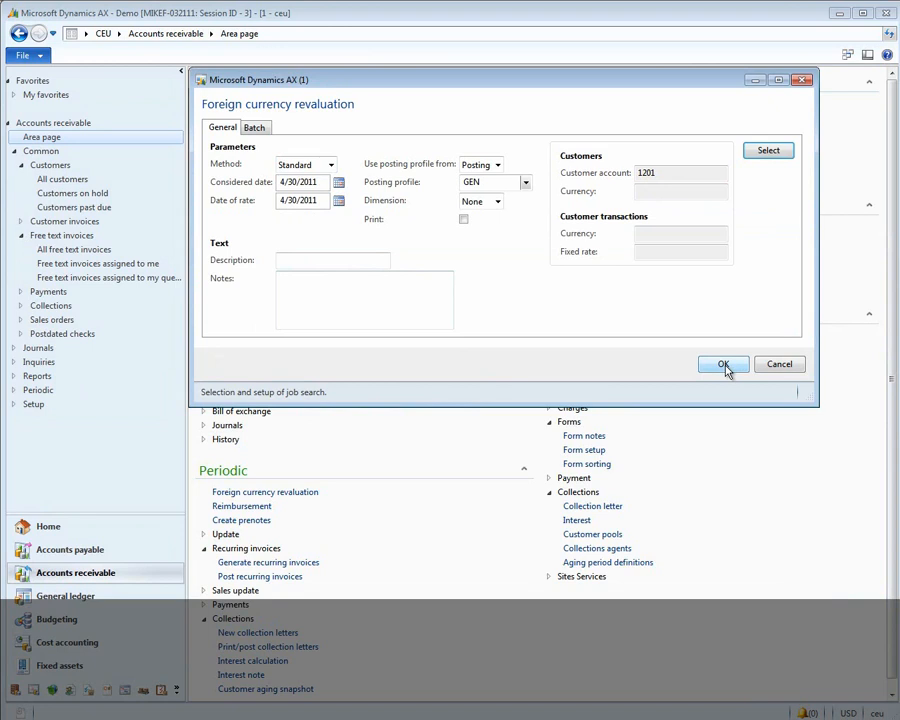
left_click(724, 364)
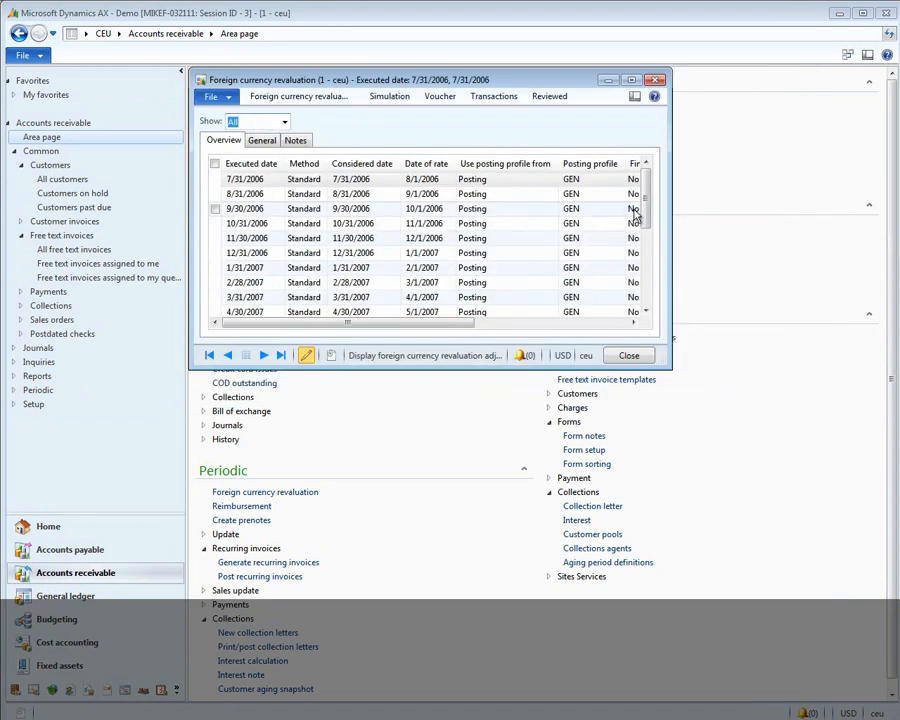
Review voucher EXV-12255's -6.60 adjustment on invoice 10039, then close the revaluation history
scroll("down", 3)
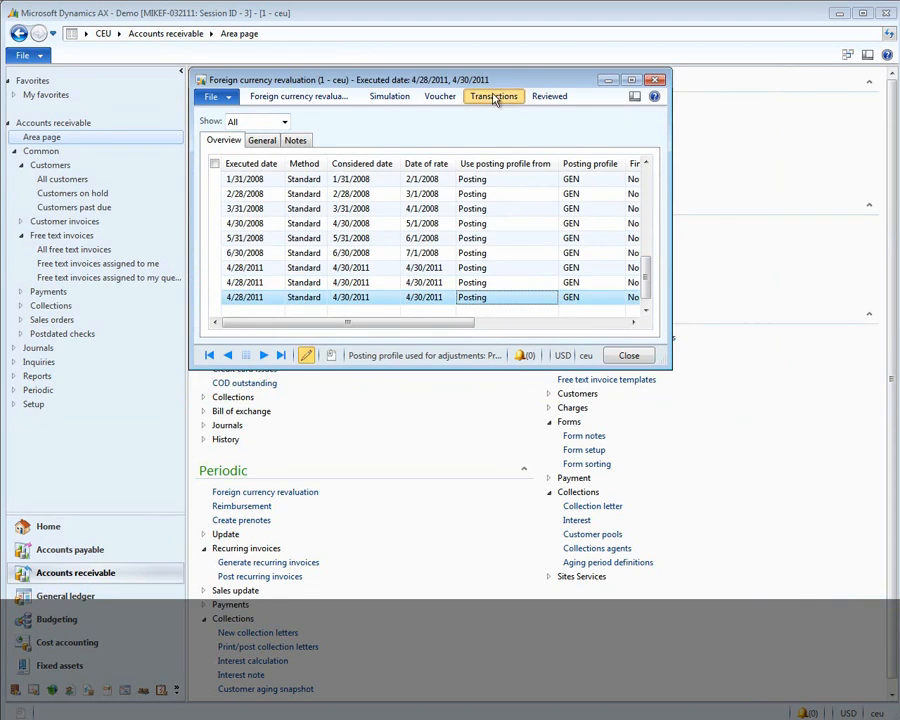
left_click(493, 96)
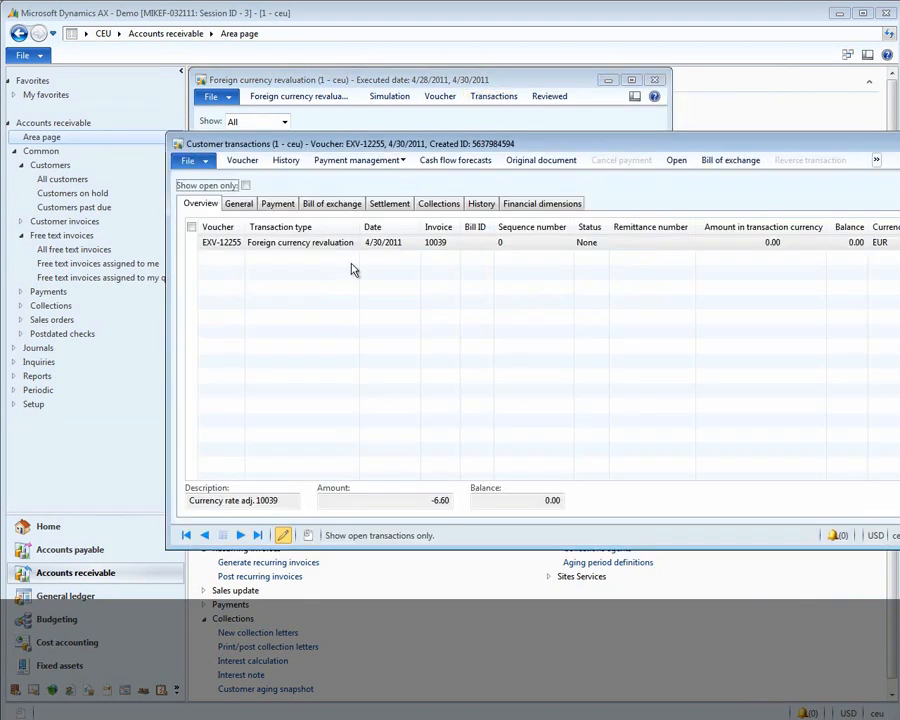
mouse_move(520, 337)
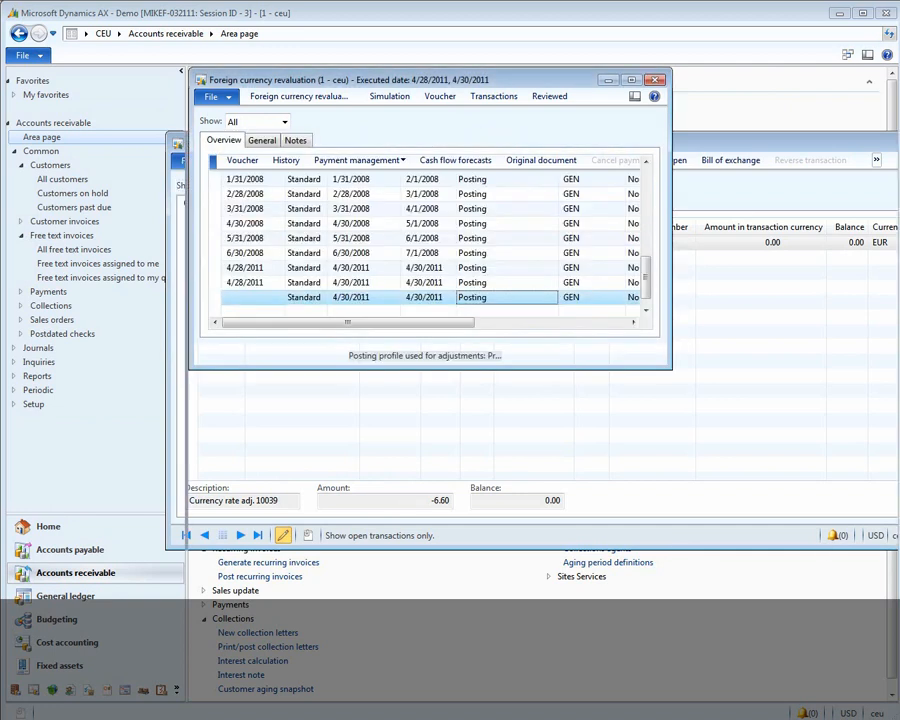
left_click(656, 79)
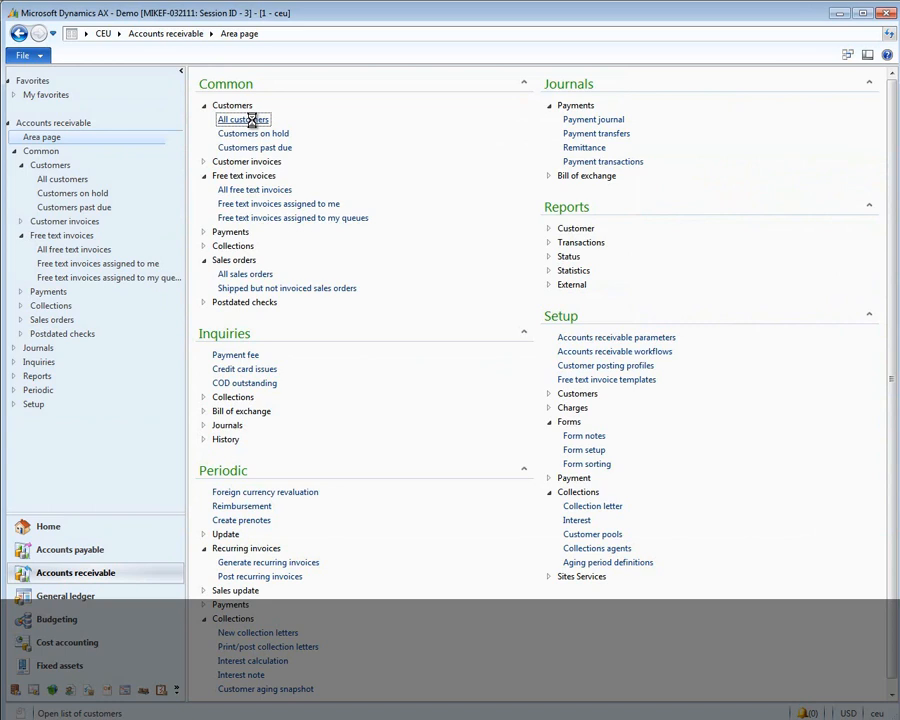
Filter the all-customers list with 'spar' to show Sparrow Wholesales
left_click(242, 119)
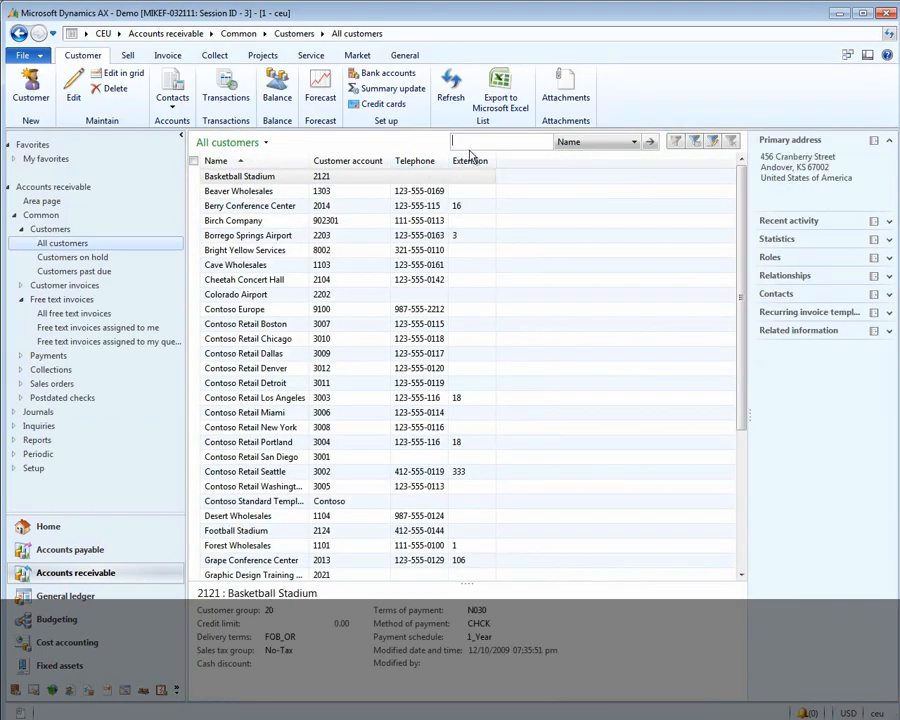
type("spar")
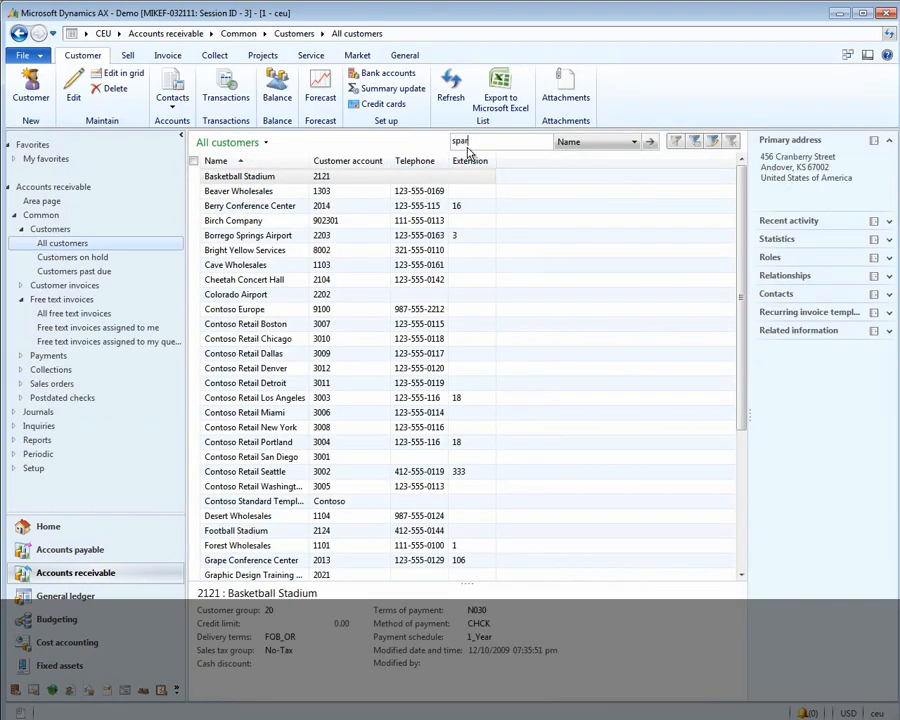
key("Return")
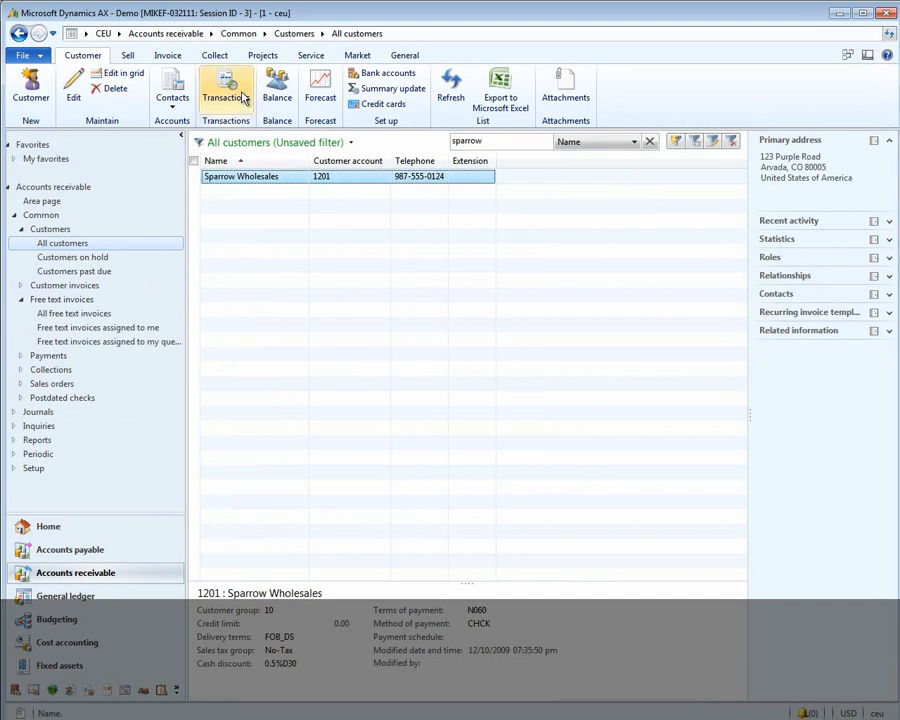
Inspect voucher GJT-035789's 6.60 loss postings to accounts 801400 and 130100
left_click(225, 90)
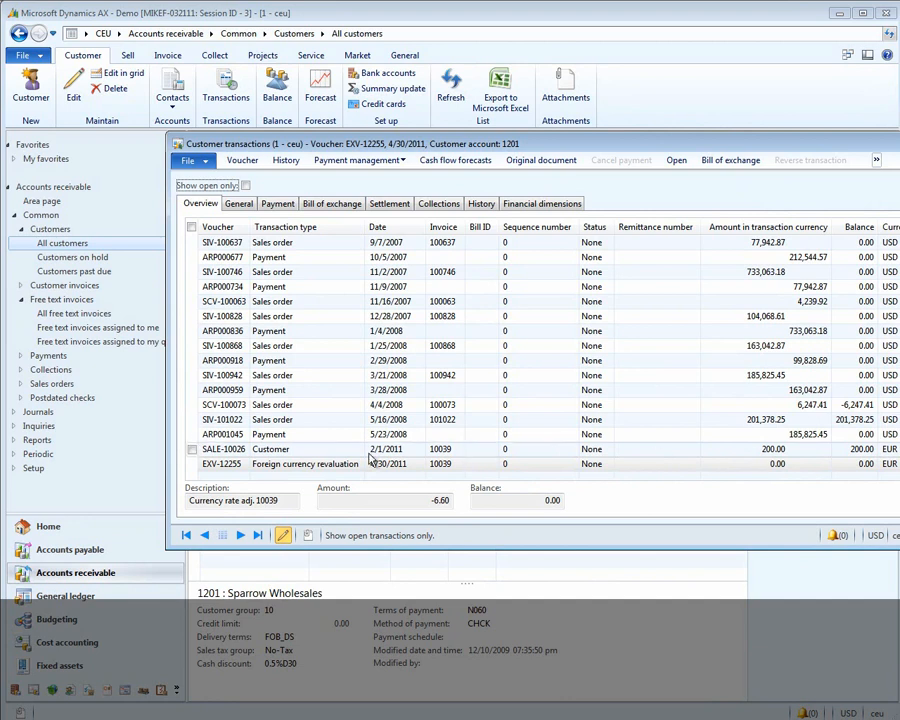
left_click(305, 463)
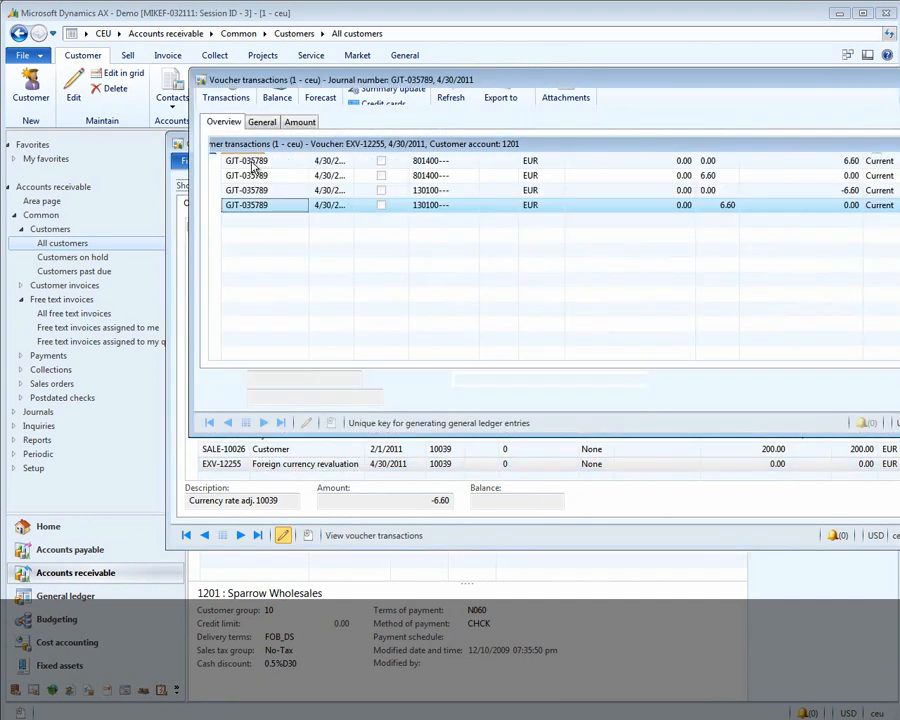
left_click(430, 160)
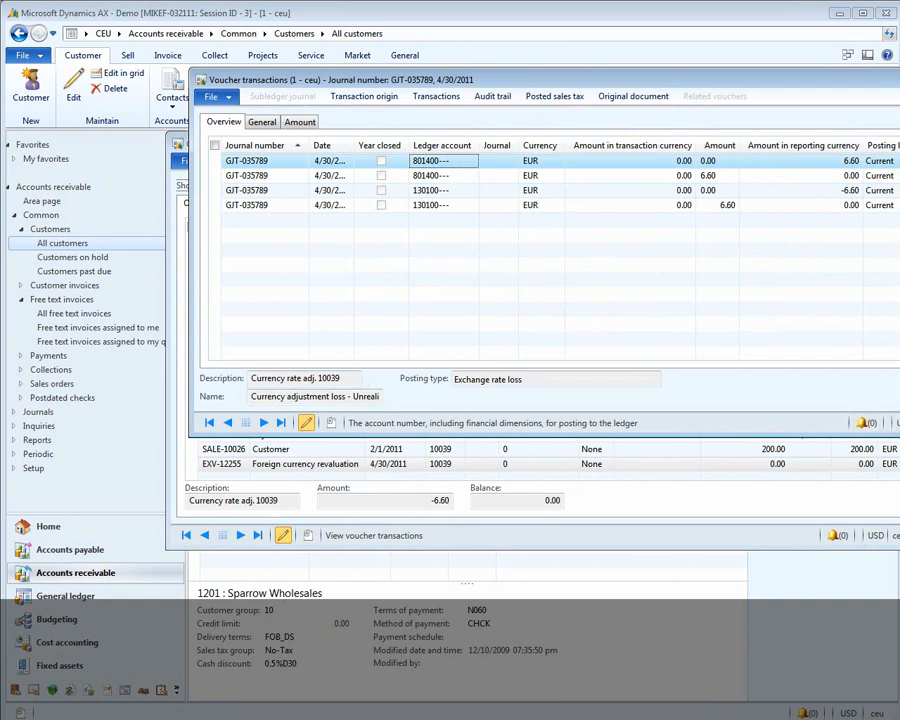
left_click(373, 535)
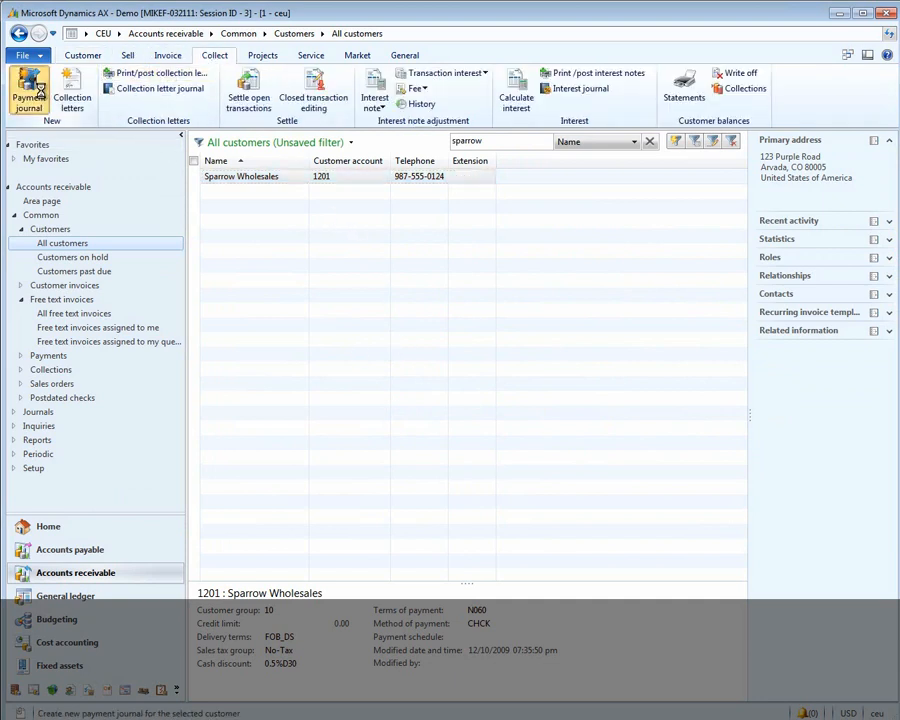
Create payment journal batch 000424_010 for Sparrow Wholesales and open its voucher lines
left_click(28, 90)
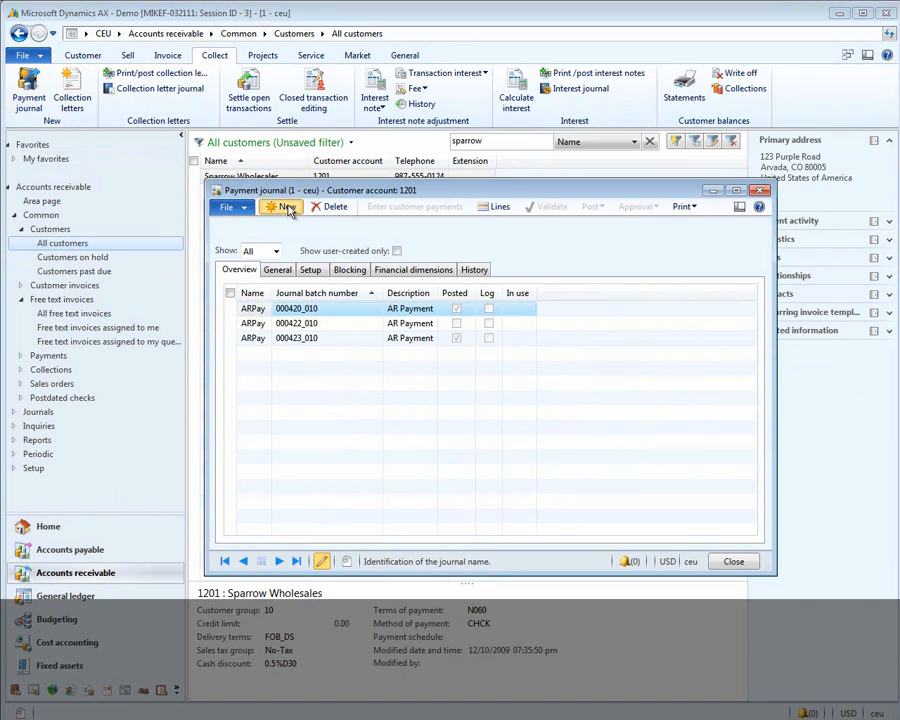
left_click(281, 206)
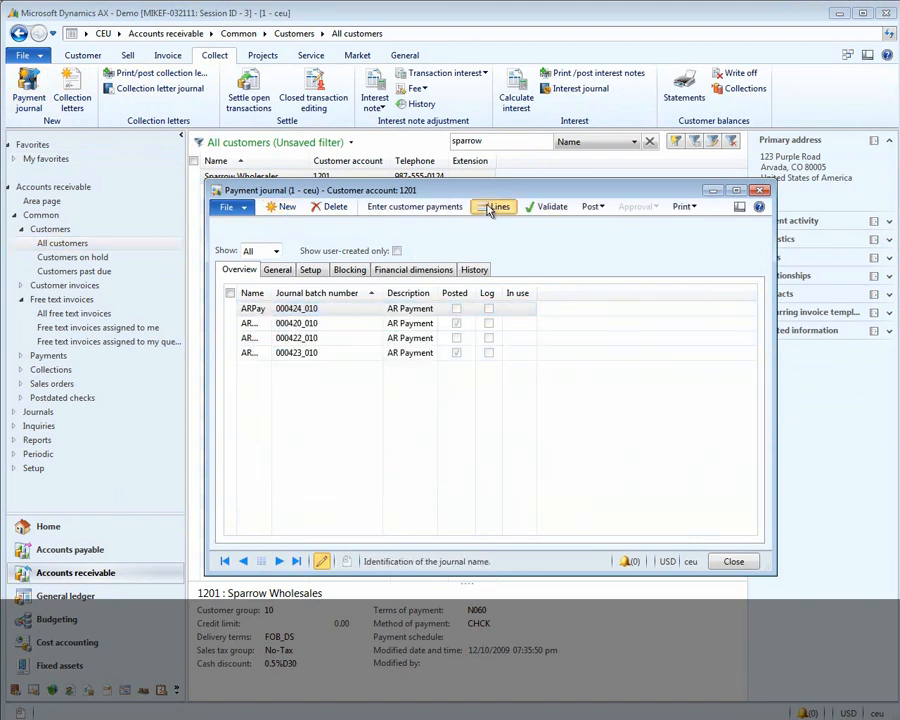
left_click(497, 206)
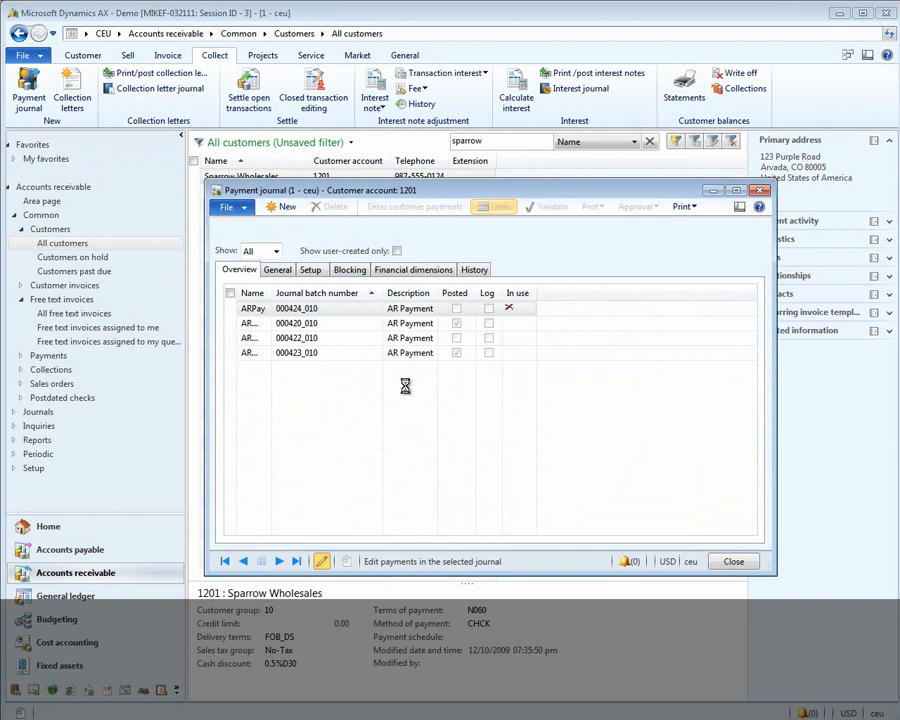
double_click(296, 308)
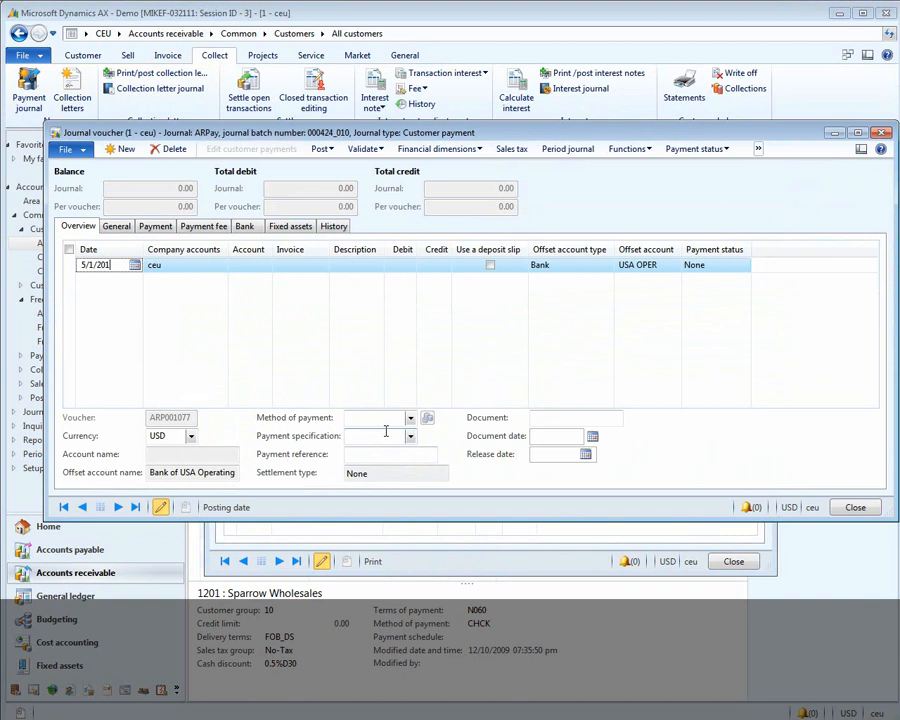
Enter a 270.00 check payment line for account 1201 against invoice 10039
left_click(248, 264)
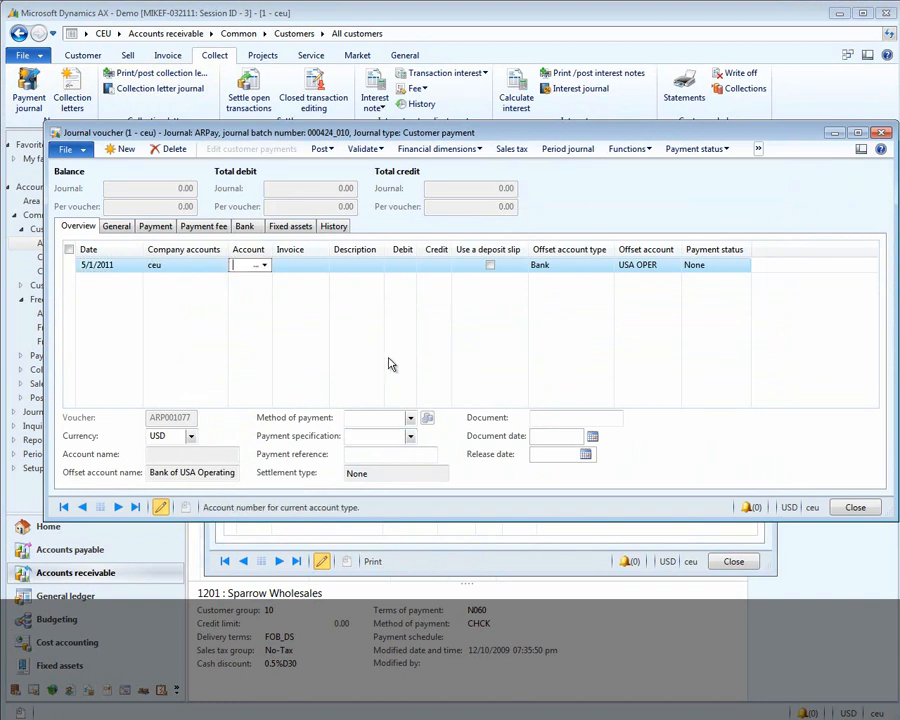
left_click(265, 264)
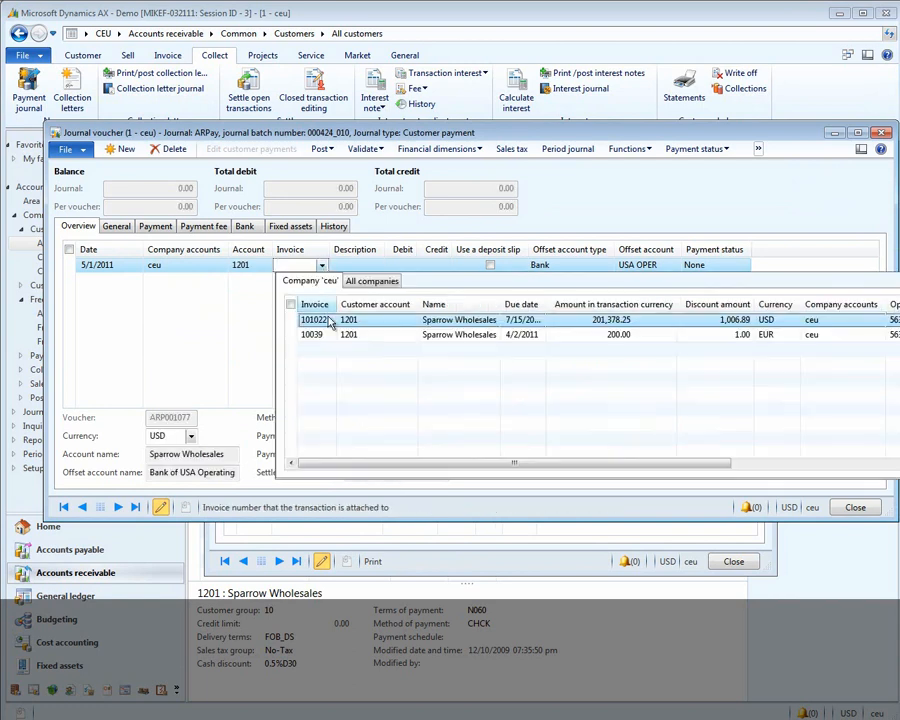
left_click(311, 334)
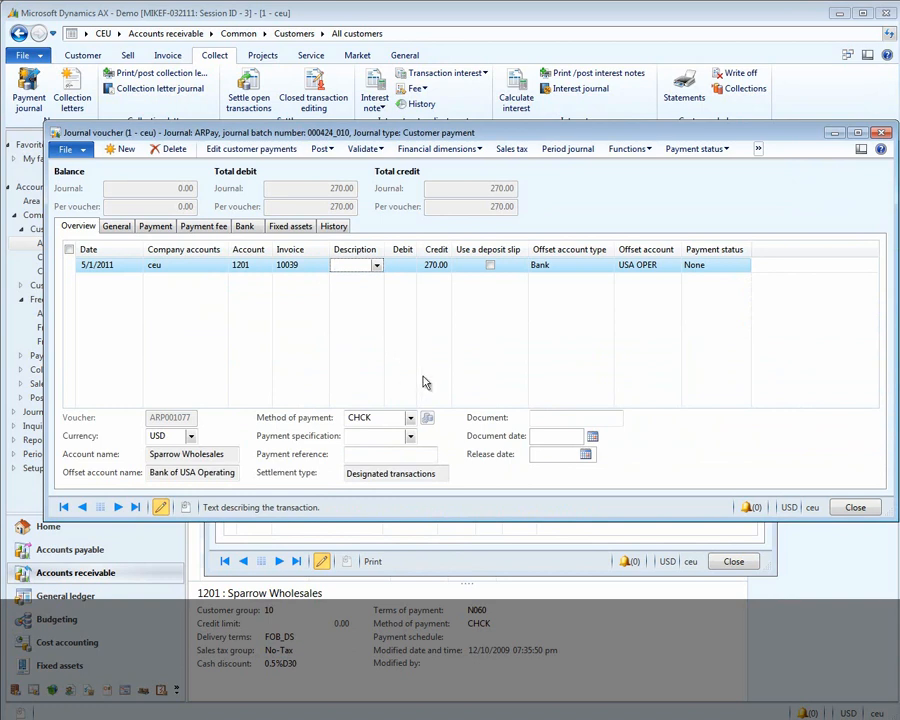
mouse_move(449, 227)
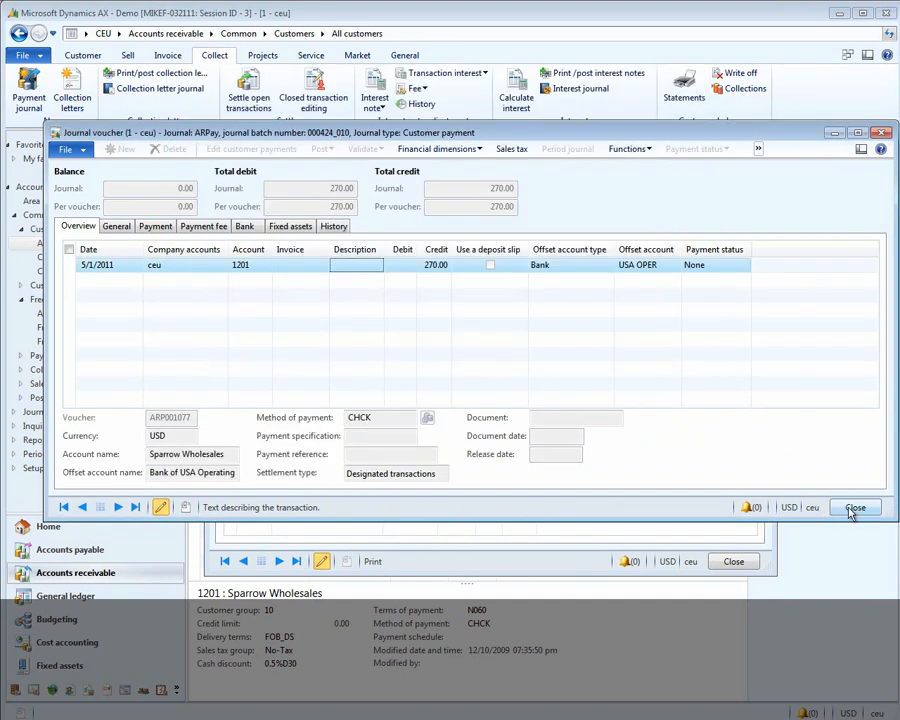
Inspect voucher GJT-035790's 6.60 loss lines on accounts 801400 and 801300
left_click(856, 507)
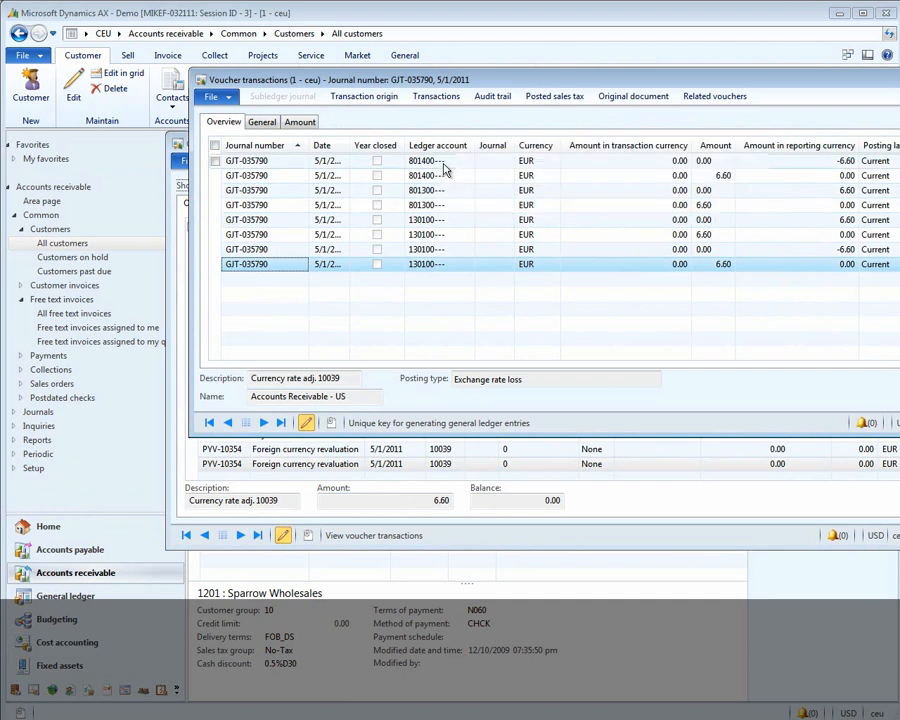
left_click(425, 161)
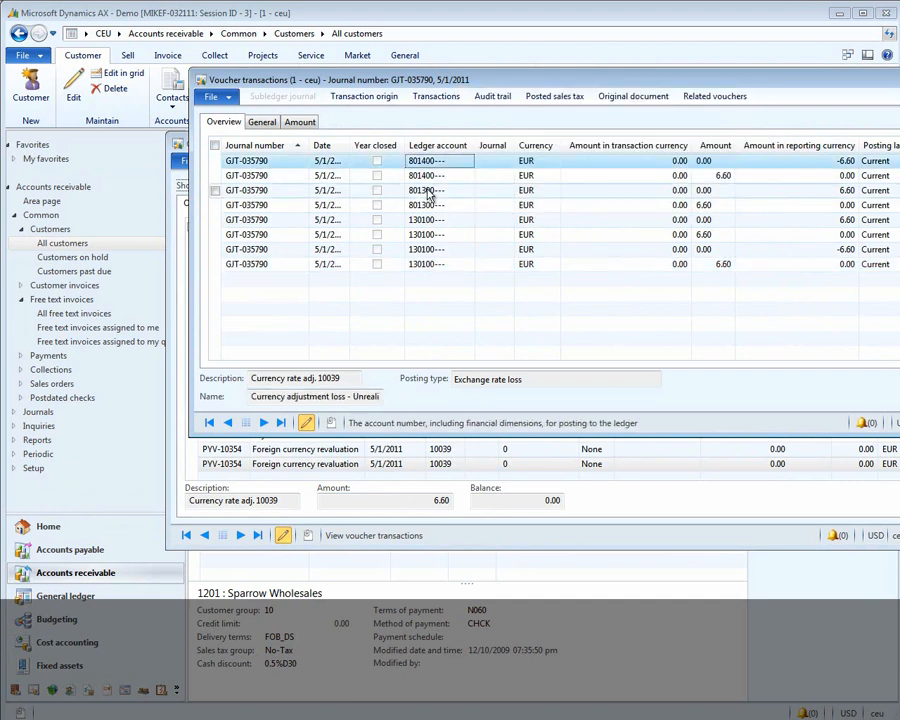
left_click(430, 190)
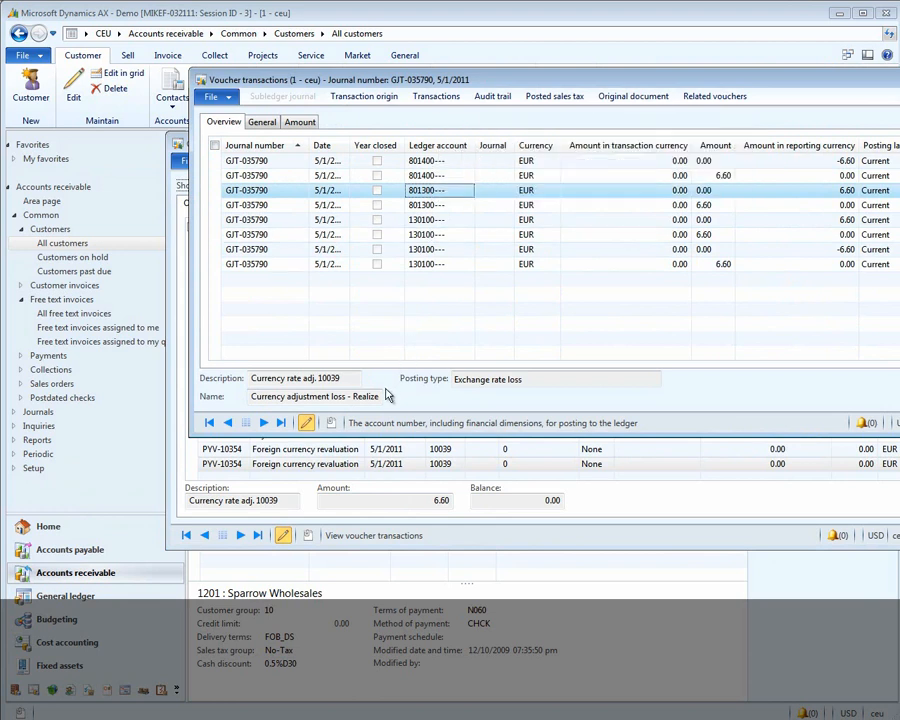